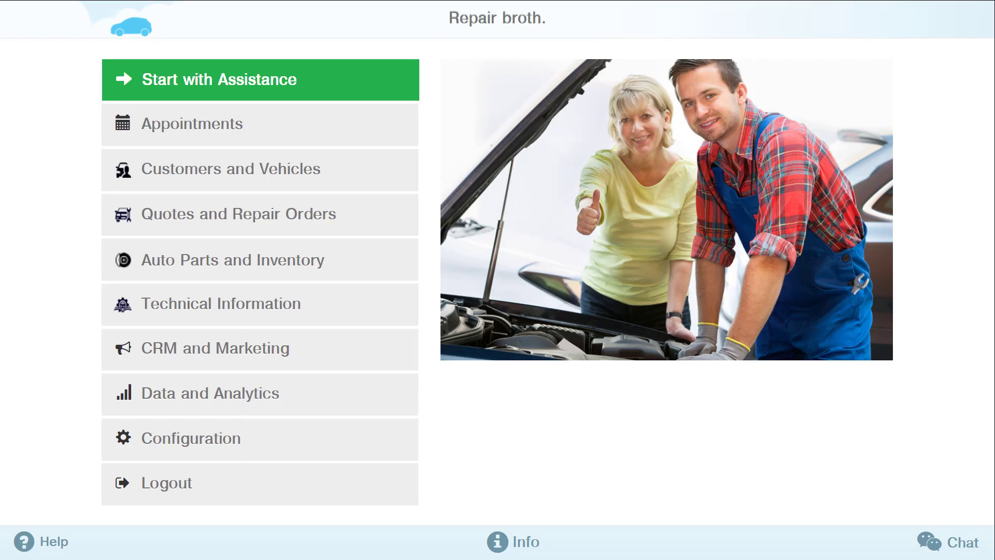
mouse_move(522, 434)
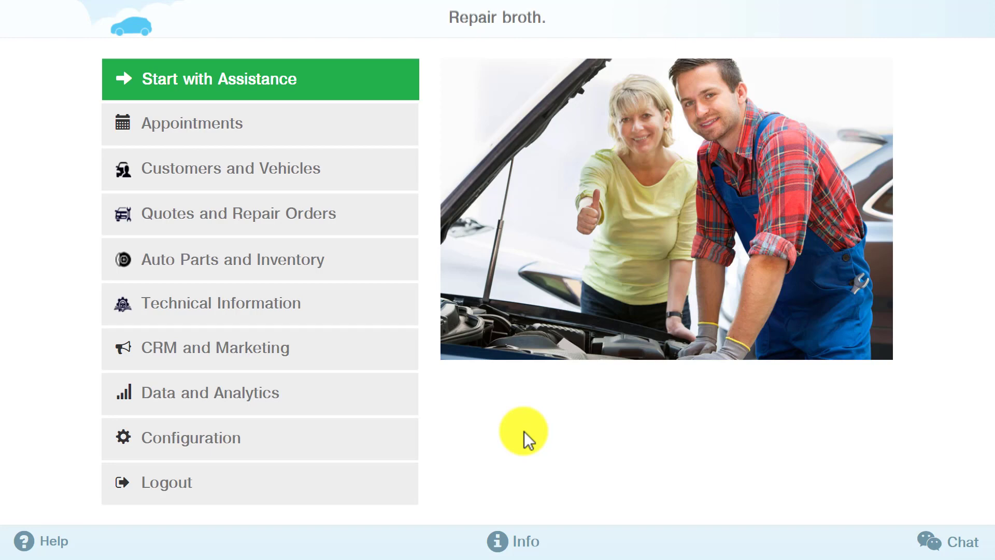
Go to Configuration and show the Financial section with the Standard subscription plan.
left_click(191, 438)
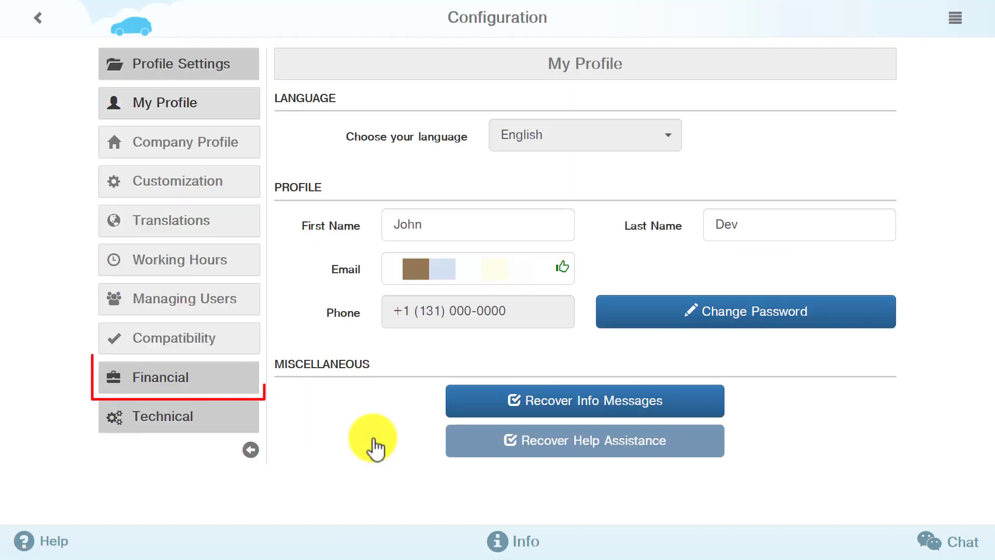
left_click(178, 378)
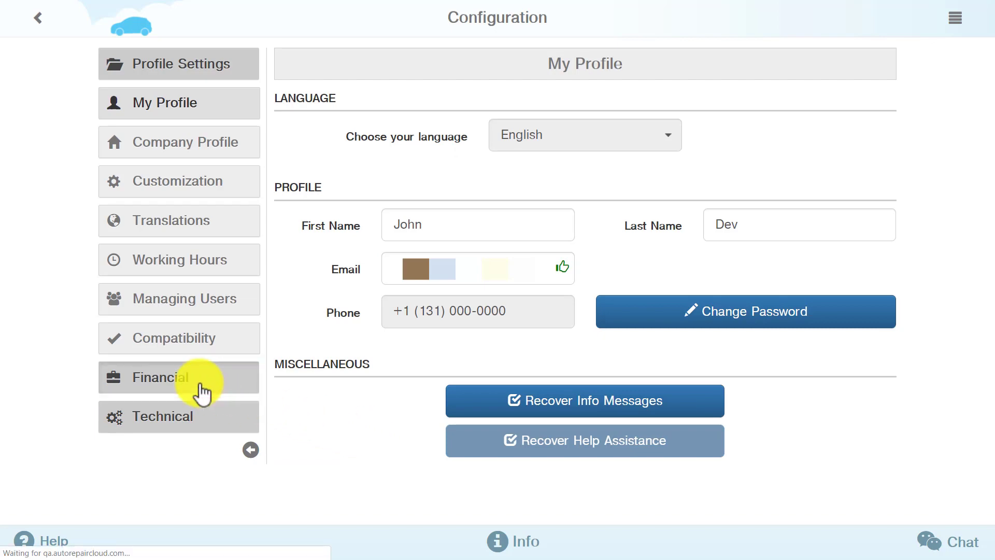
left_click(171, 378)
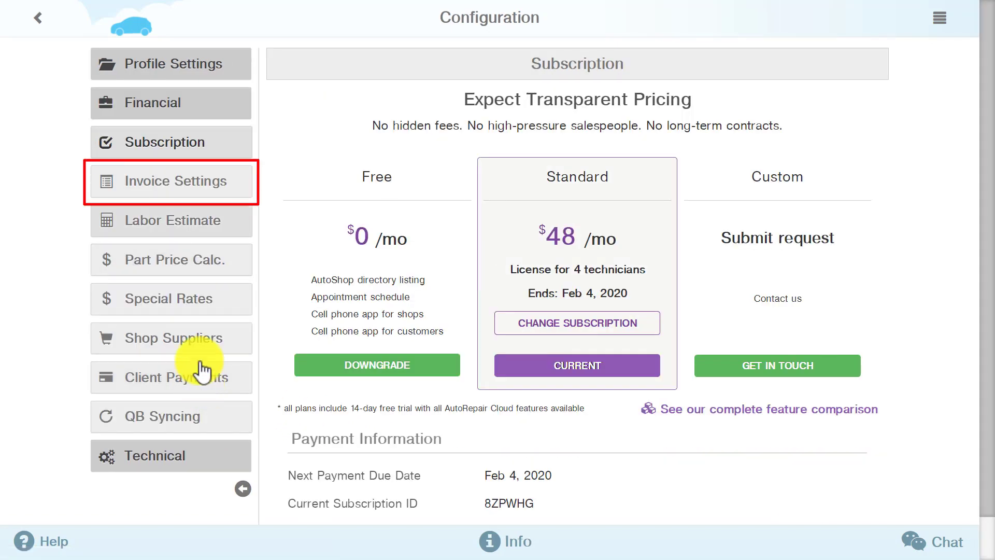
In Invoice Settings, try the second template and keep the first invoice template selected.
left_click(170, 180)
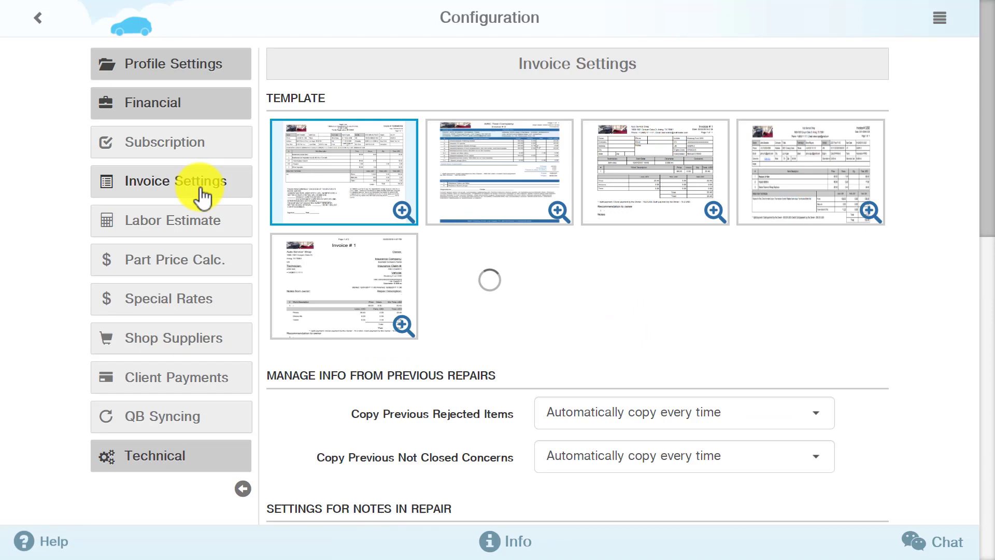
mouse_move(733, 320)
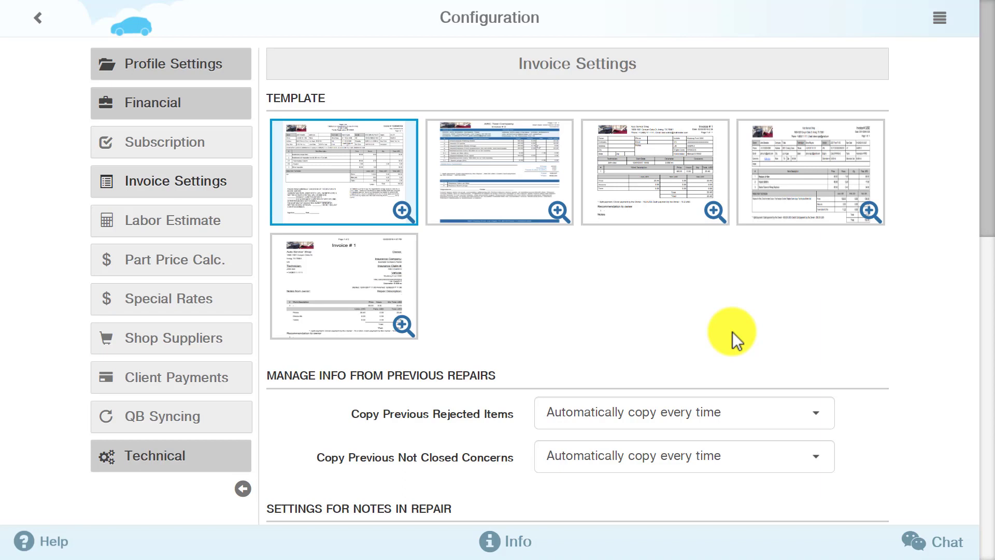
left_click(499, 172)
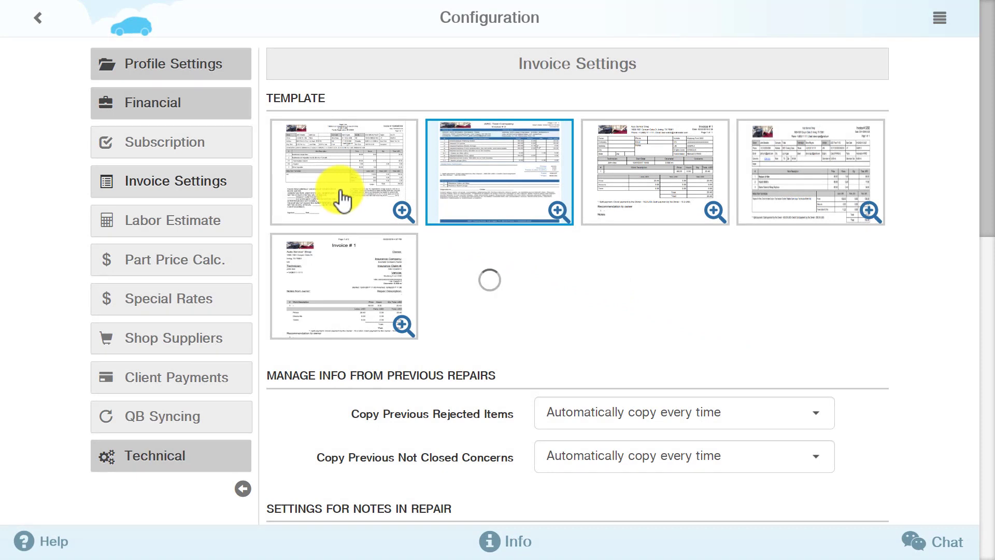
left_click(343, 172)
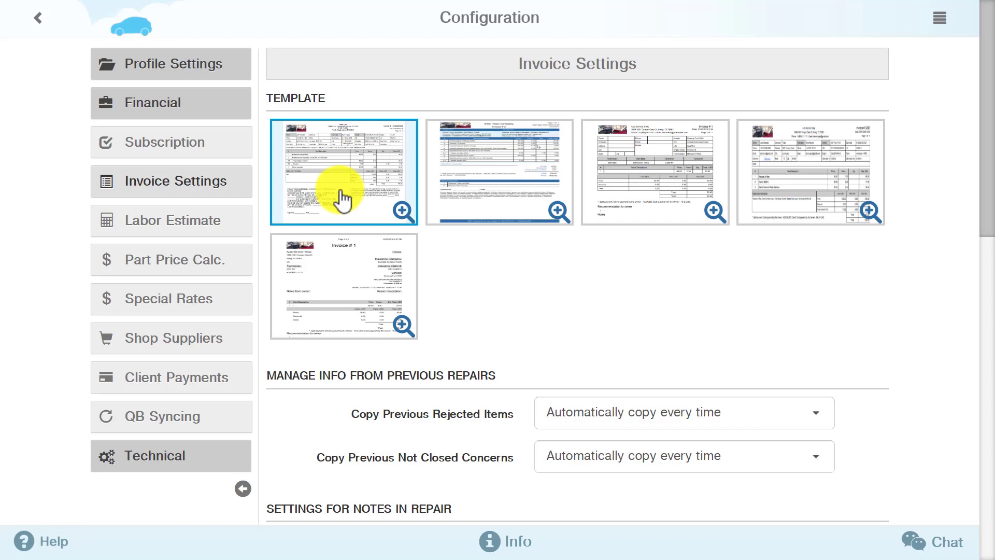
mouse_move(403, 215)
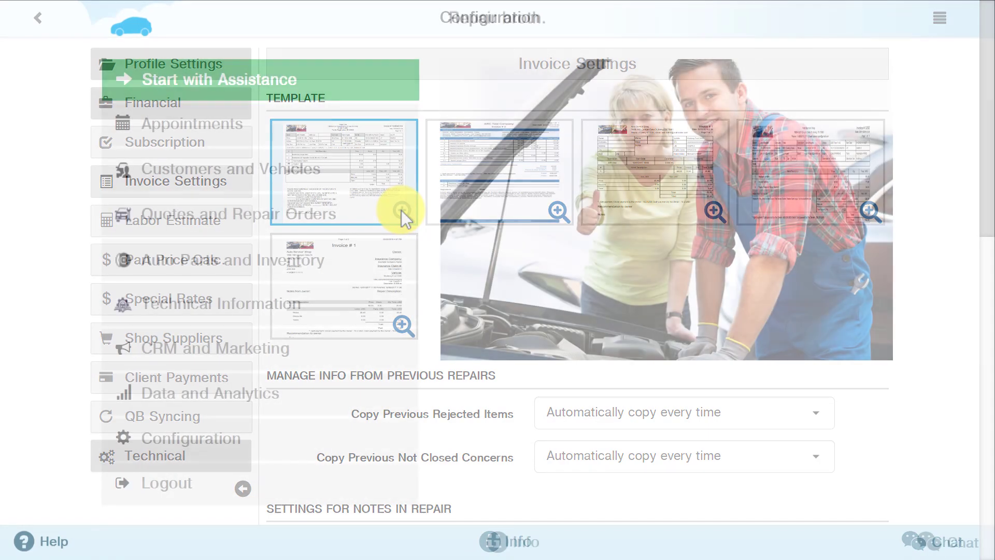
Return to the main menu and show the Quotes and Repair Orders list.
left_click(38, 18)
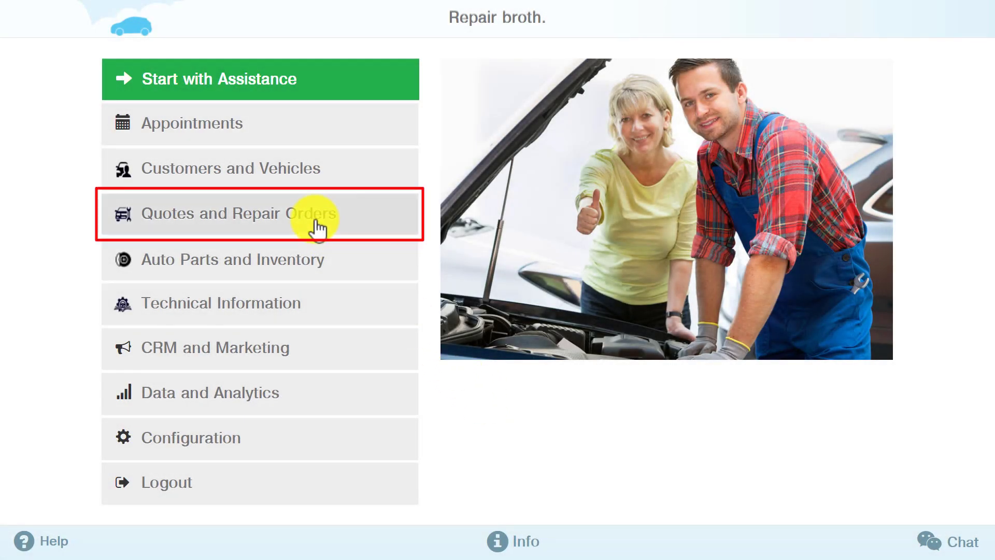
left_click(242, 213)
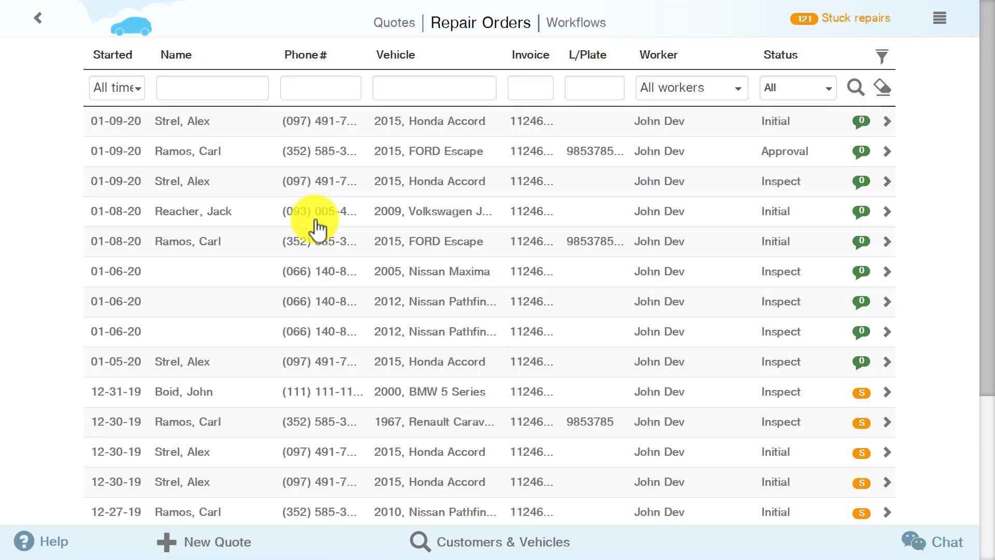
mouse_move(457, 219)
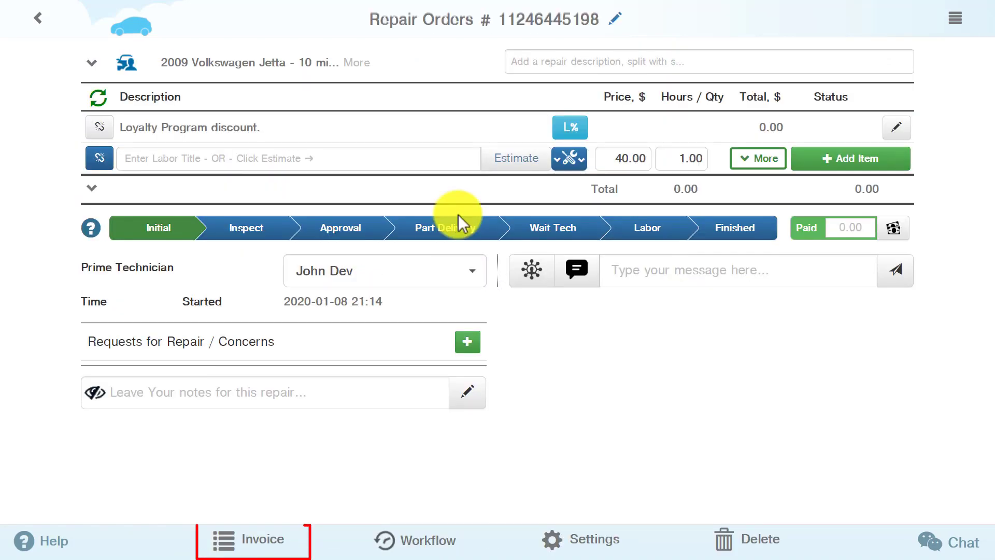
mouse_move(319, 459)
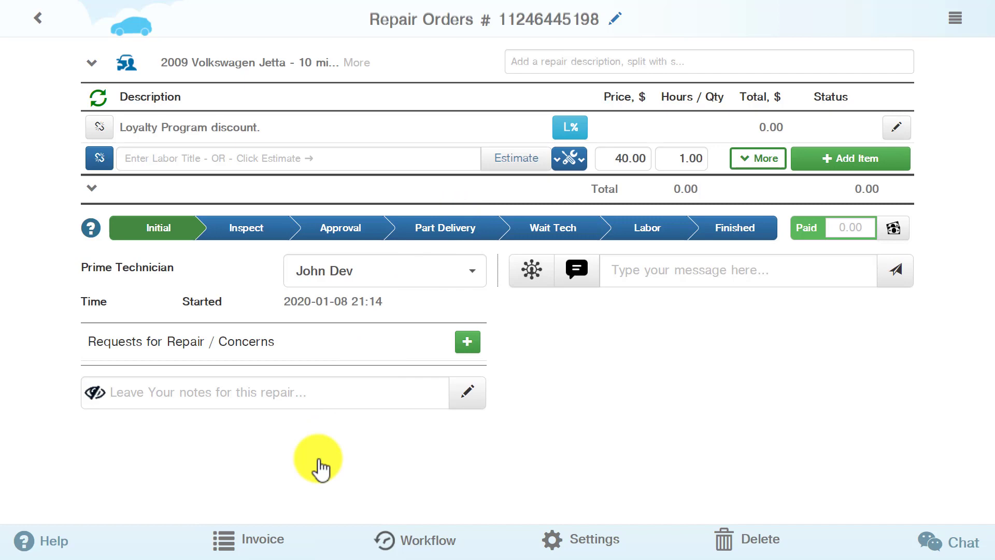
View the Volkswagen Jetta order's invoice via Invoice > Open Invoice.
left_click(261, 540)
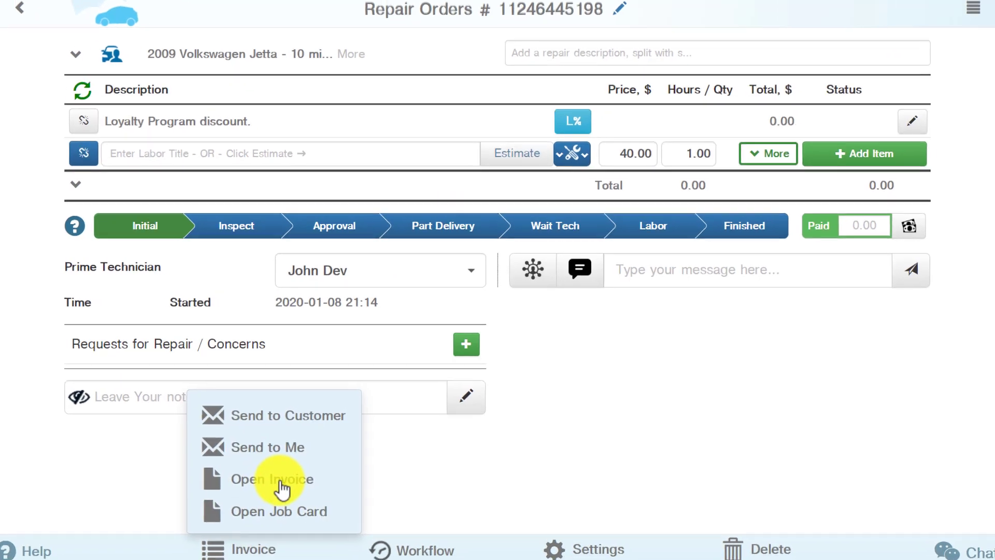
left_click(271, 479)
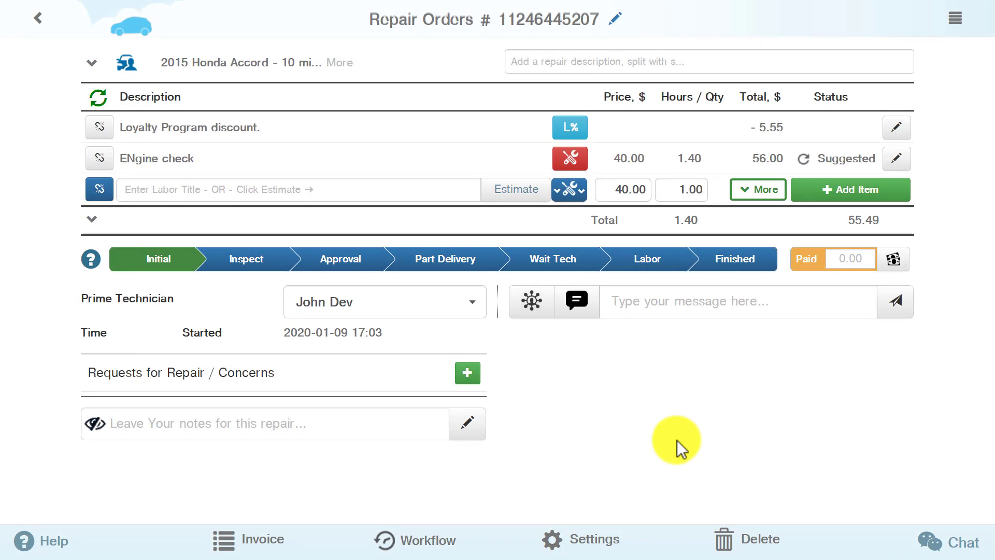
From the Honda Accord repair order's Settings, go to the Invoice Settings configuration.
left_click(580, 540)
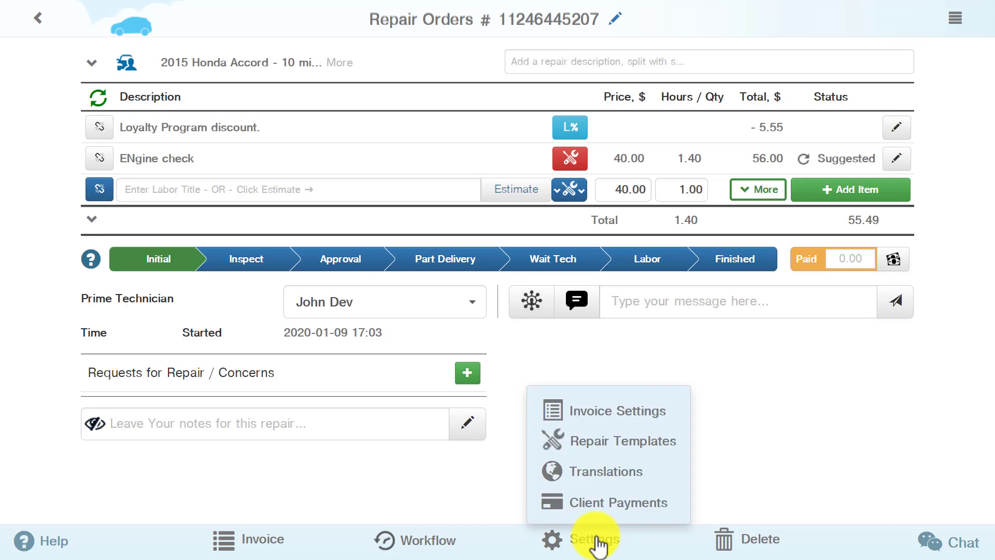
mouse_move(597, 470)
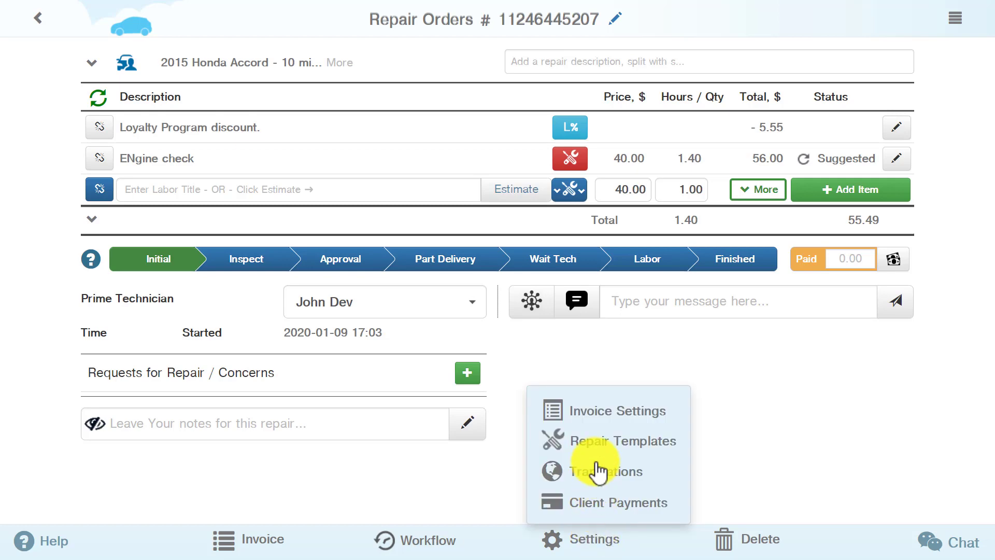
left_click(616, 410)
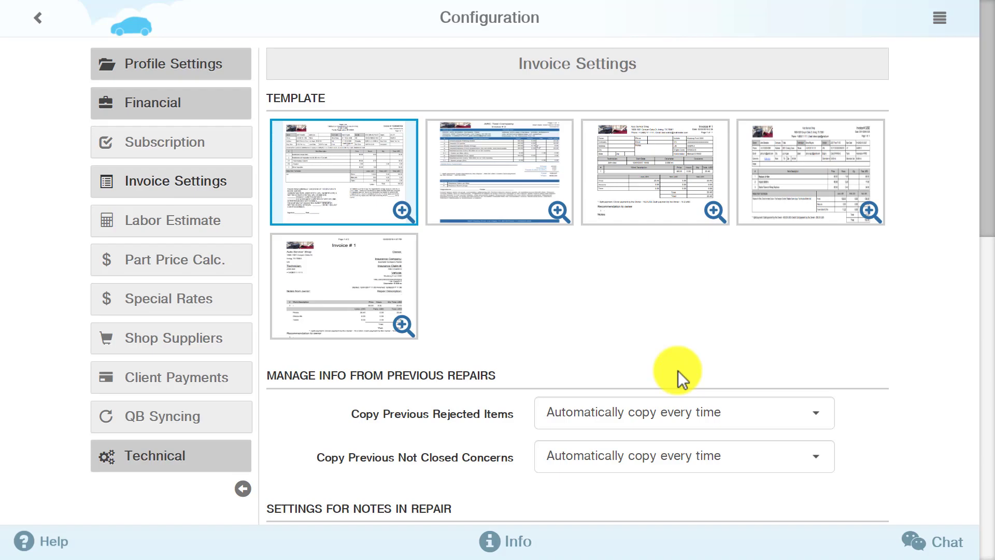
Set Copy Previous Rejected Items and Not Closed Concerns to automatically copy every time.
scroll("down", 3)
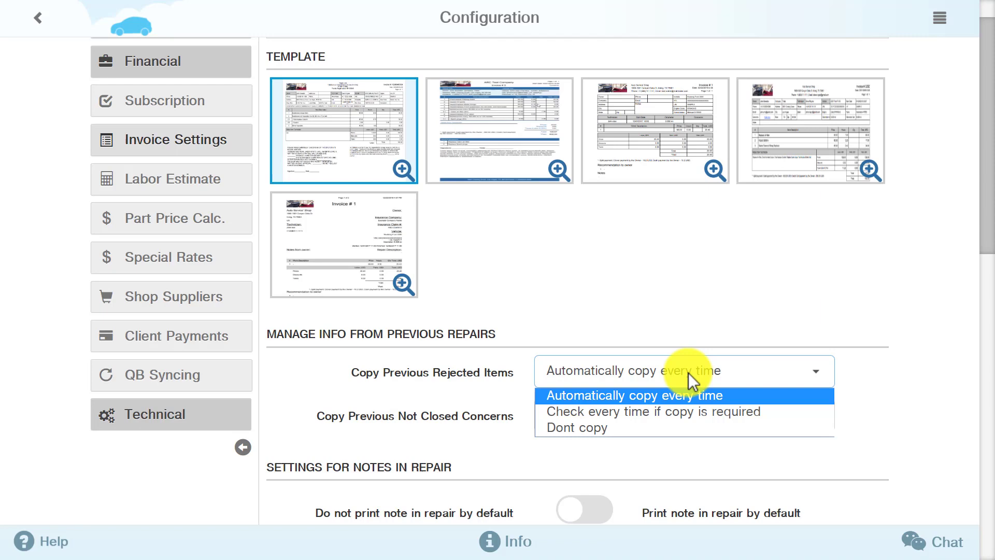
left_click(631, 395)
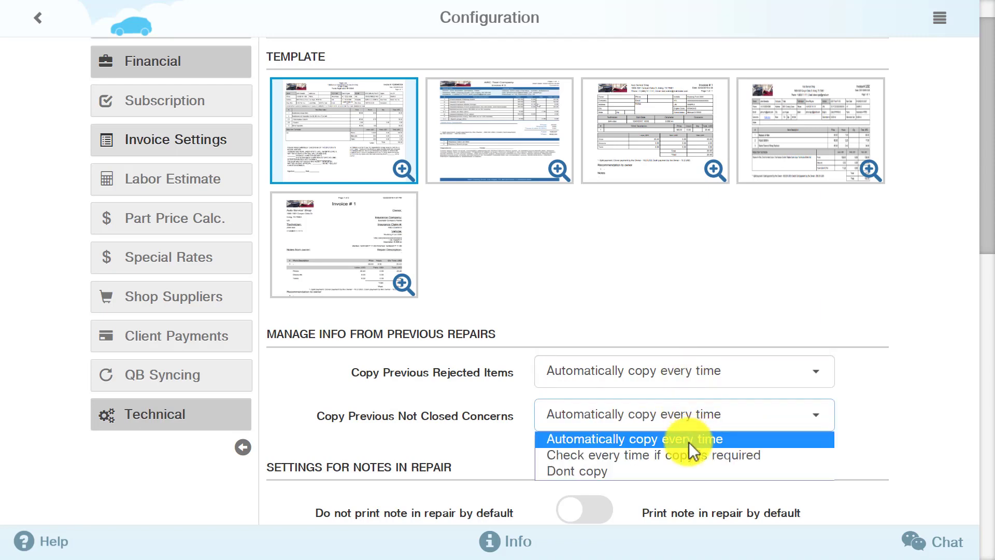
left_click(631, 438)
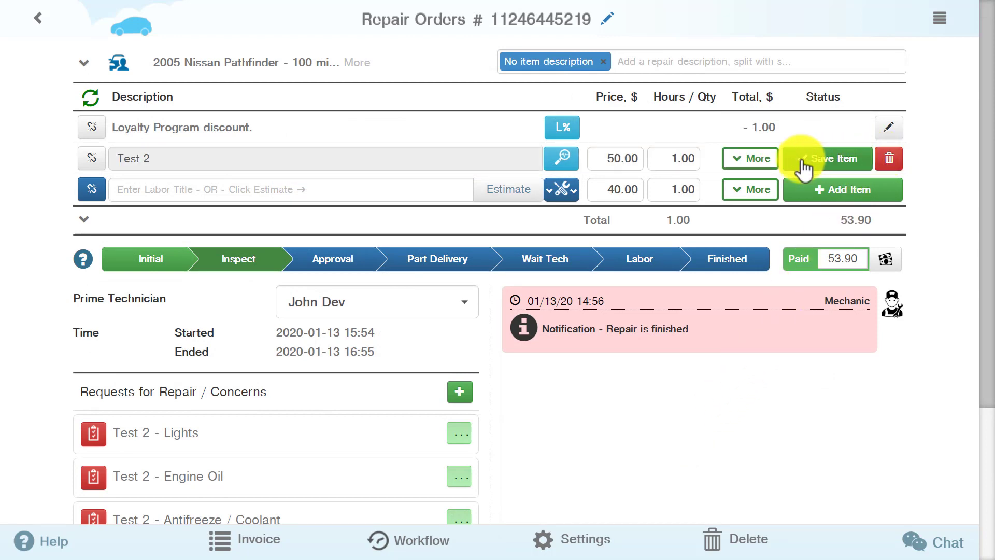
Mark the Test 2 item on the Nissan Pathfinder order as Rejected.
left_click(750, 157)
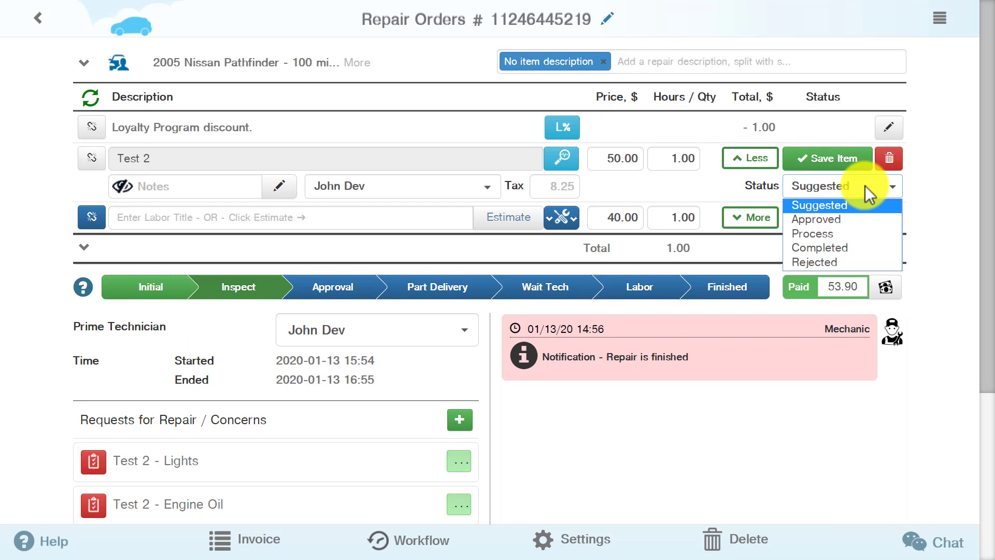
left_click(814, 262)
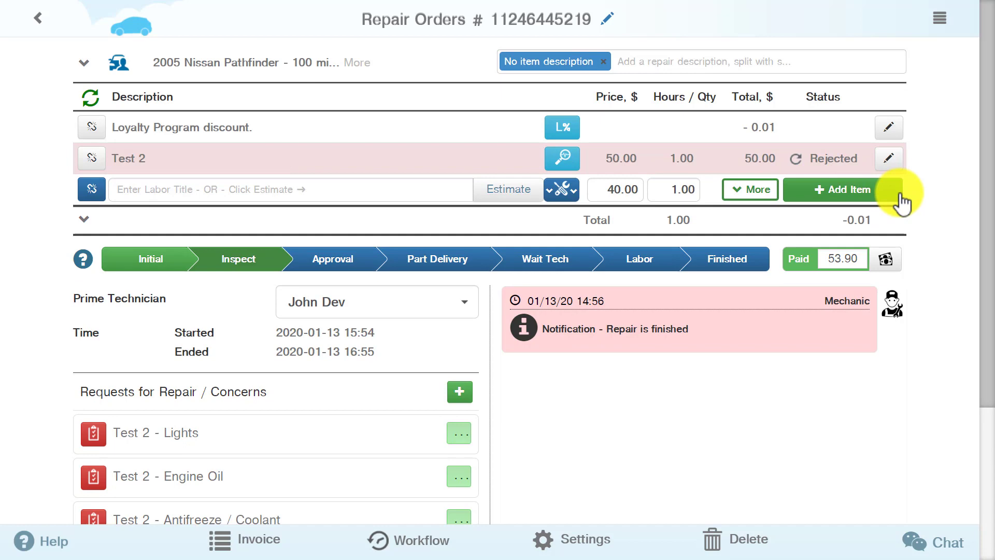
mouse_move(124, 63)
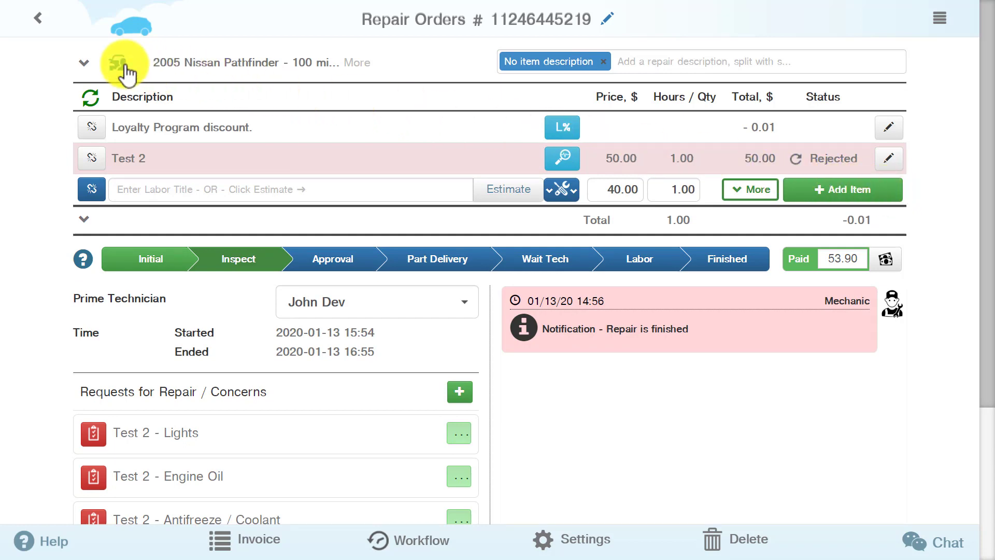
From the customer and vehicle details, start a new repair order for the Pathfinder.
left_click(124, 62)
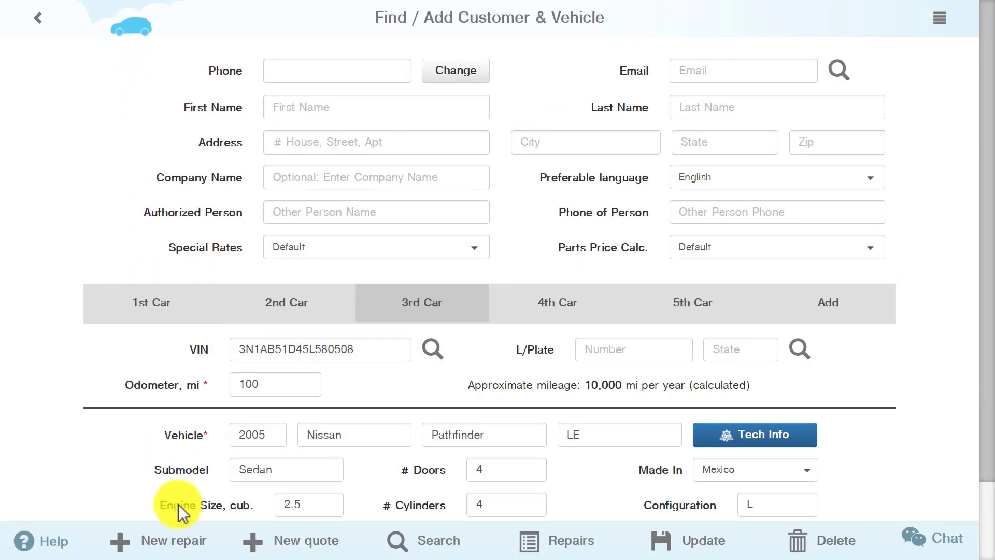
left_click(182, 540)
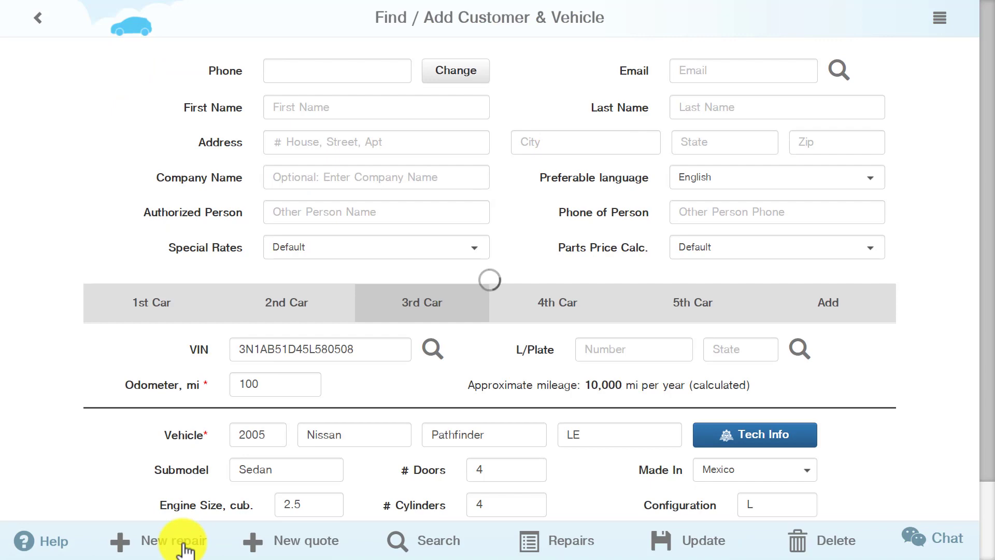
left_click(168, 542)
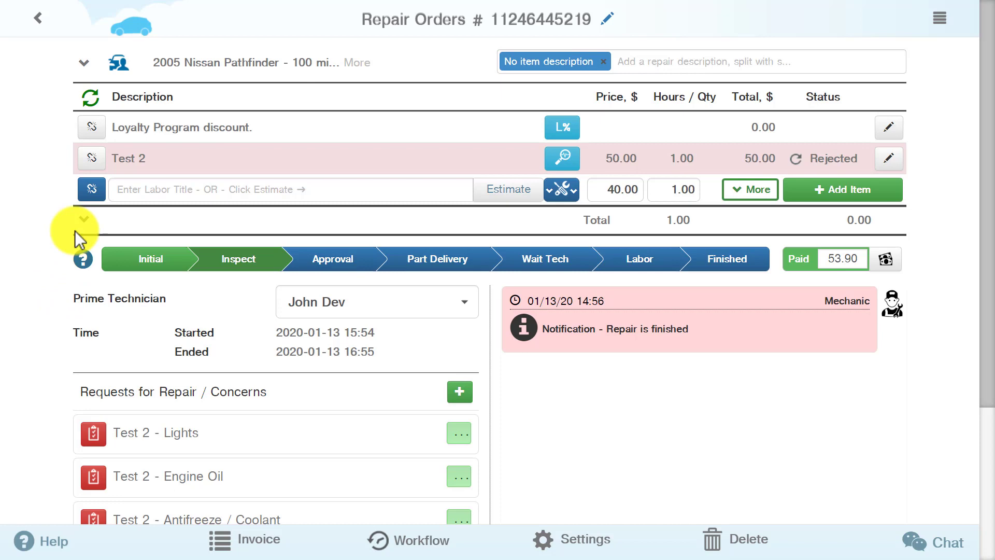
Check that Test 2 is linked to the Engine Oil concern, then show the invoice options.
left_click(91, 188)
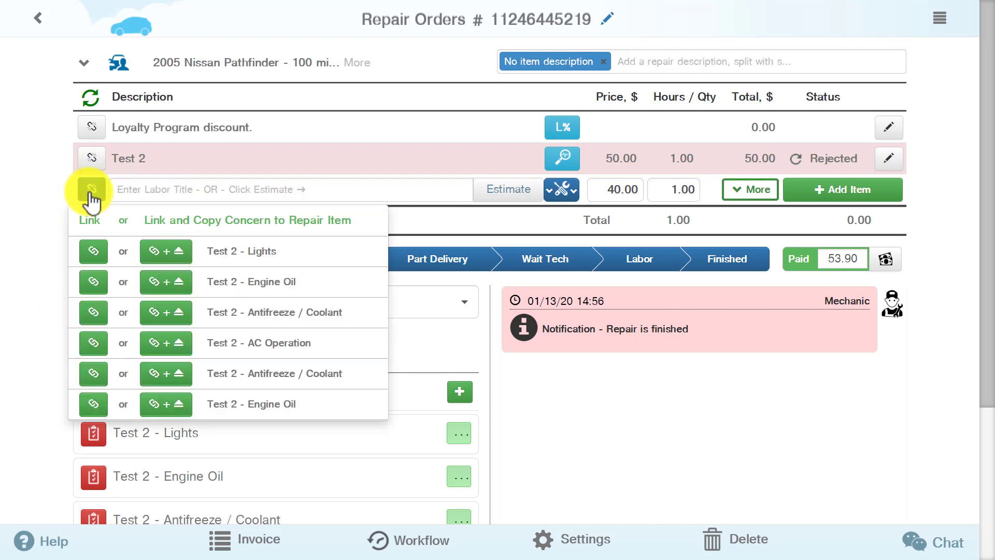
mouse_move(166, 252)
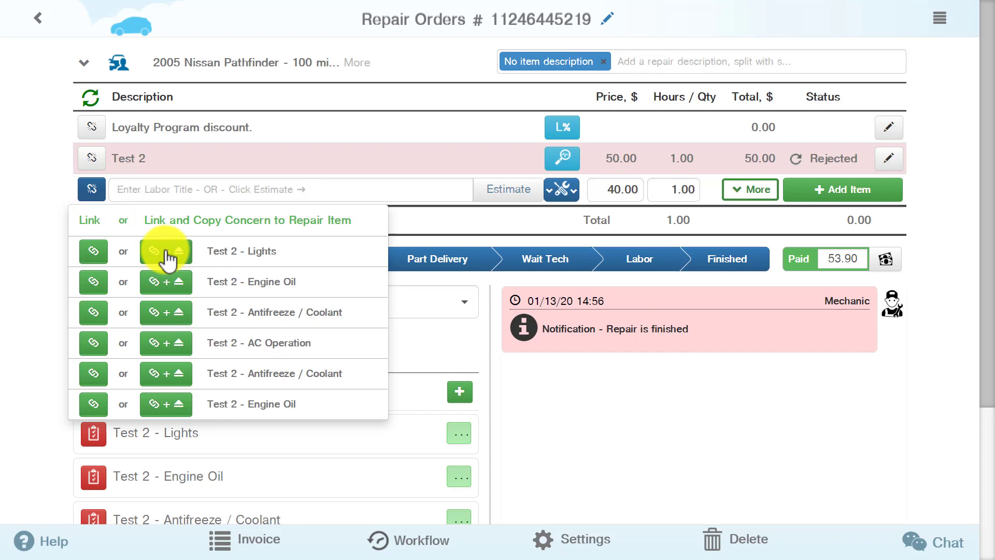
mouse_move(44, 247)
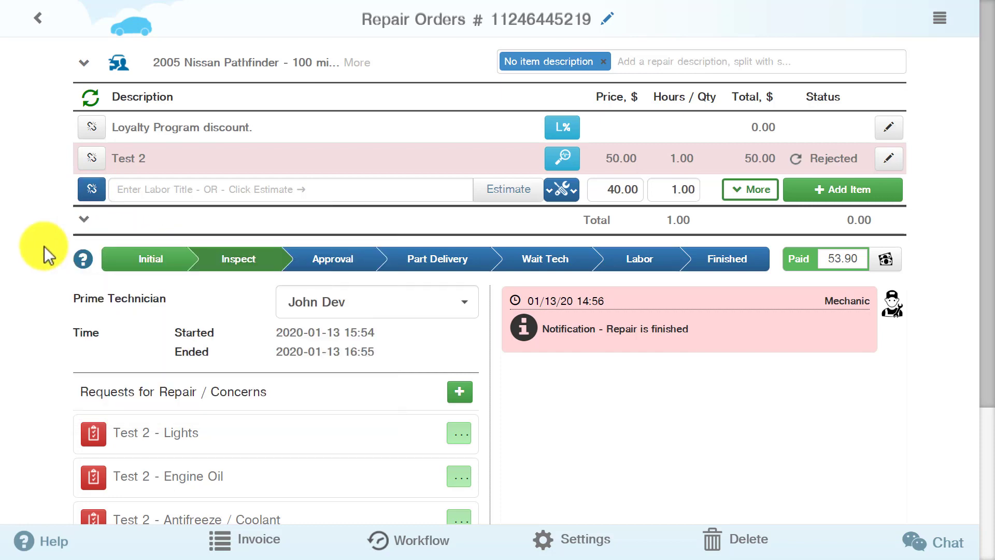
mouse_move(92, 476)
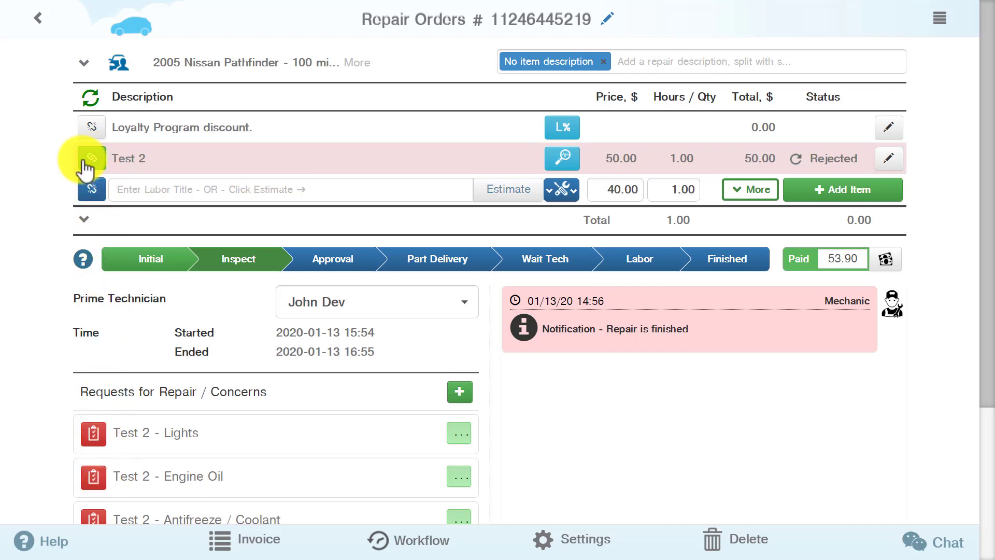
left_click(91, 158)
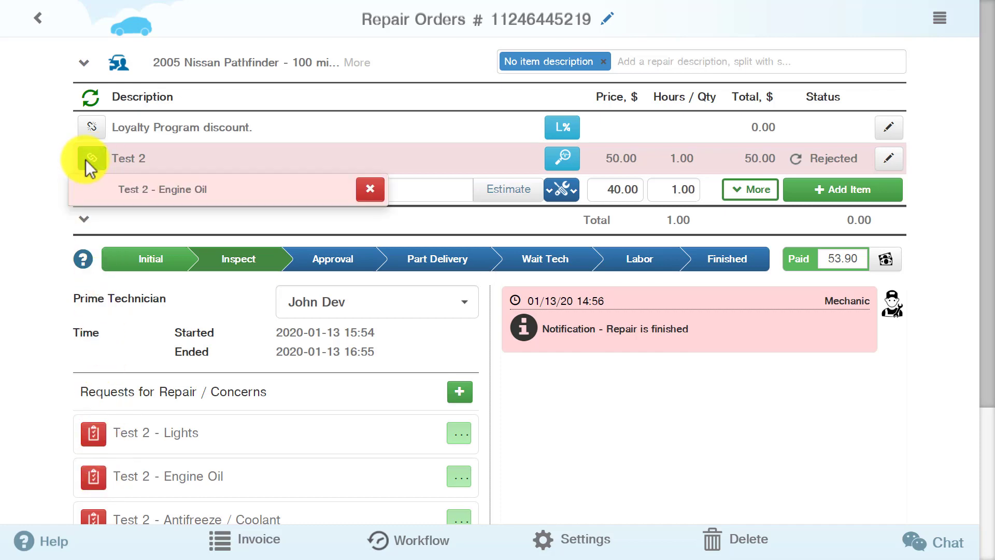
left_click(370, 189)
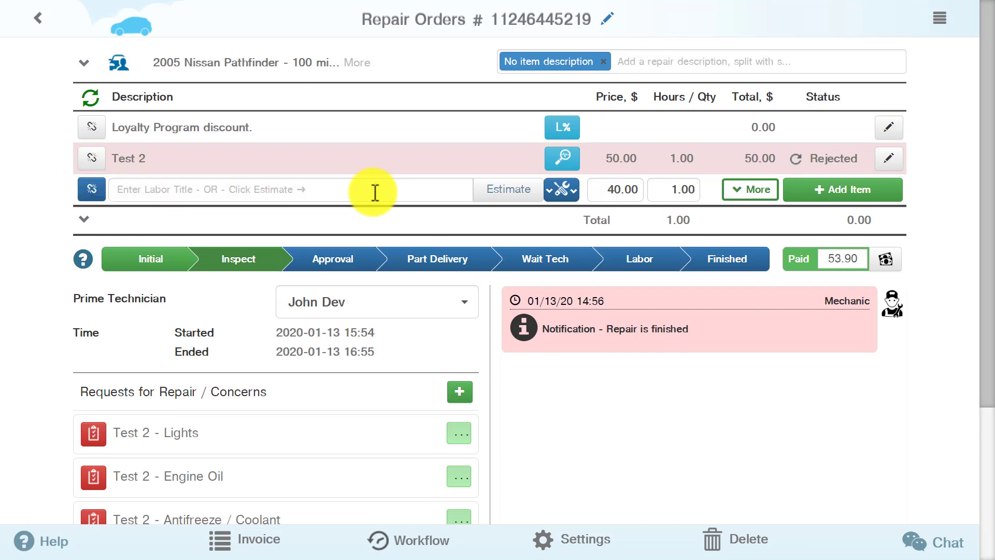
mouse_move(543, 409)
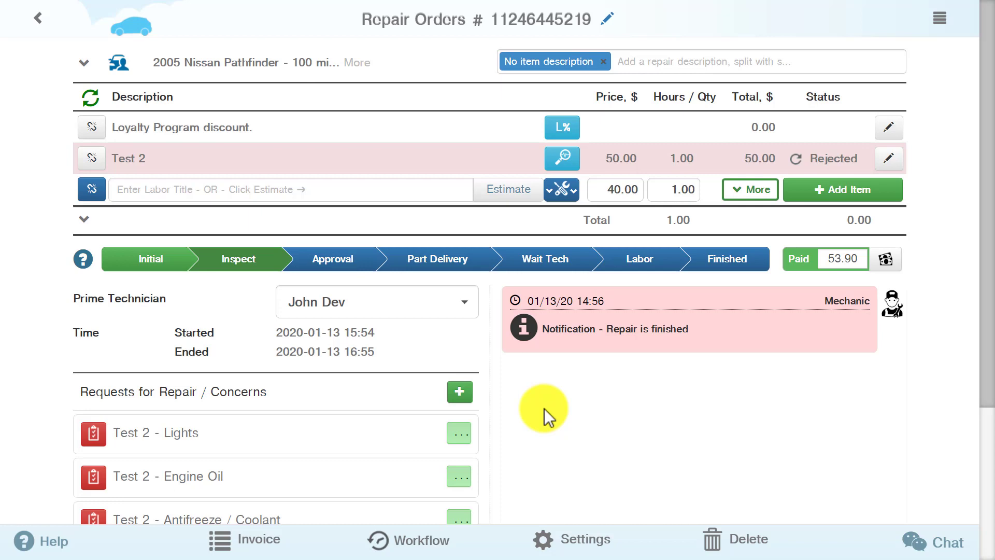
left_click(244, 540)
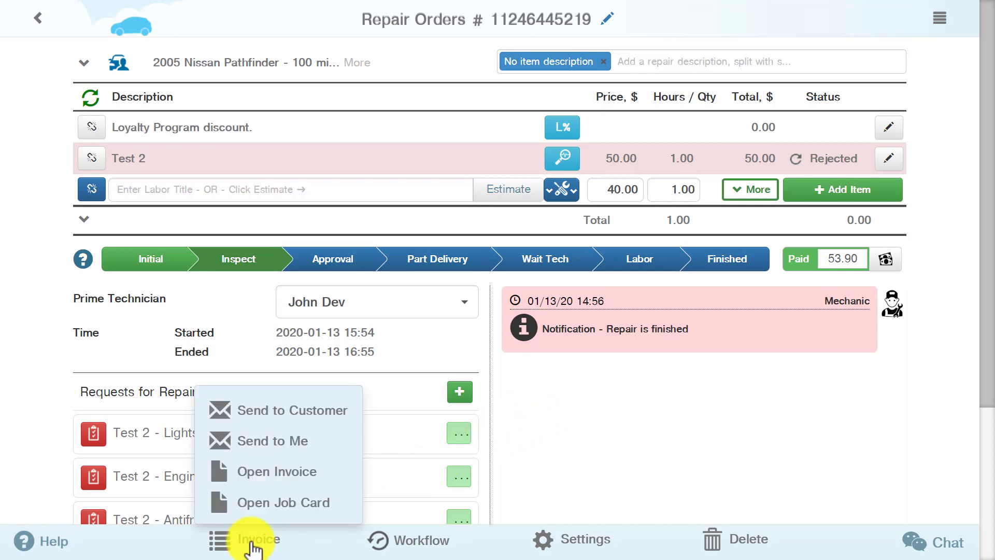
mouse_move(262, 479)
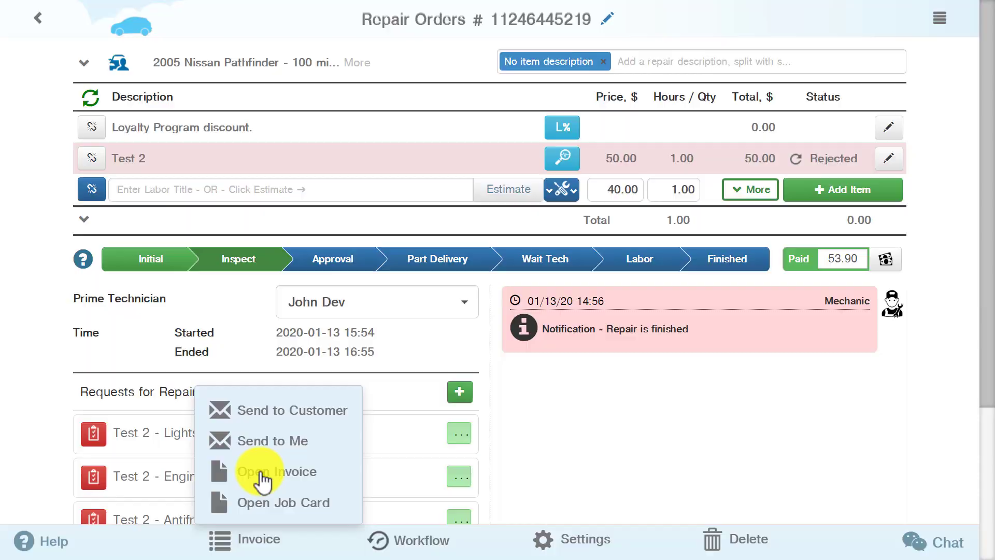
View the invoice, then in Technical configuration enable printing notes in repairs by default.
left_click(276, 471)
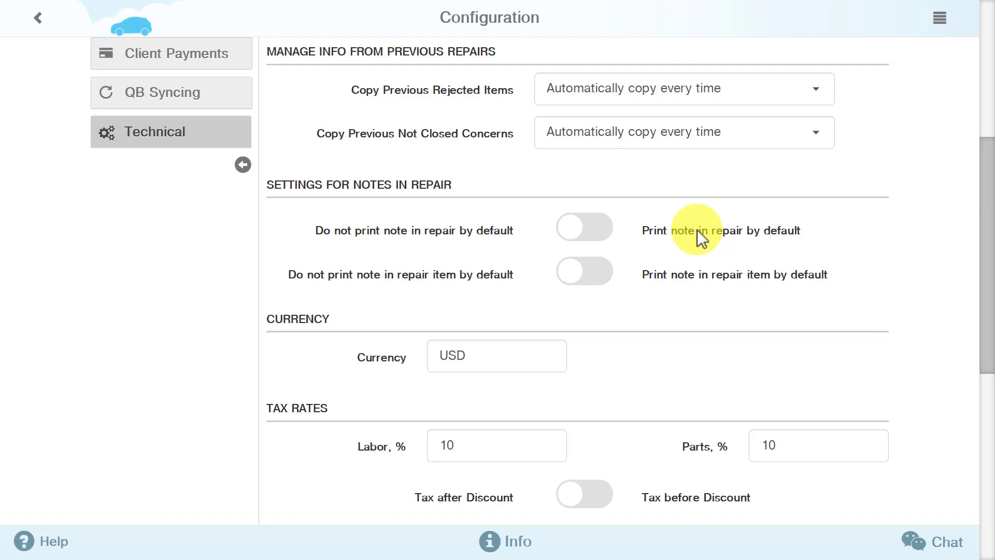
mouse_move(597, 227)
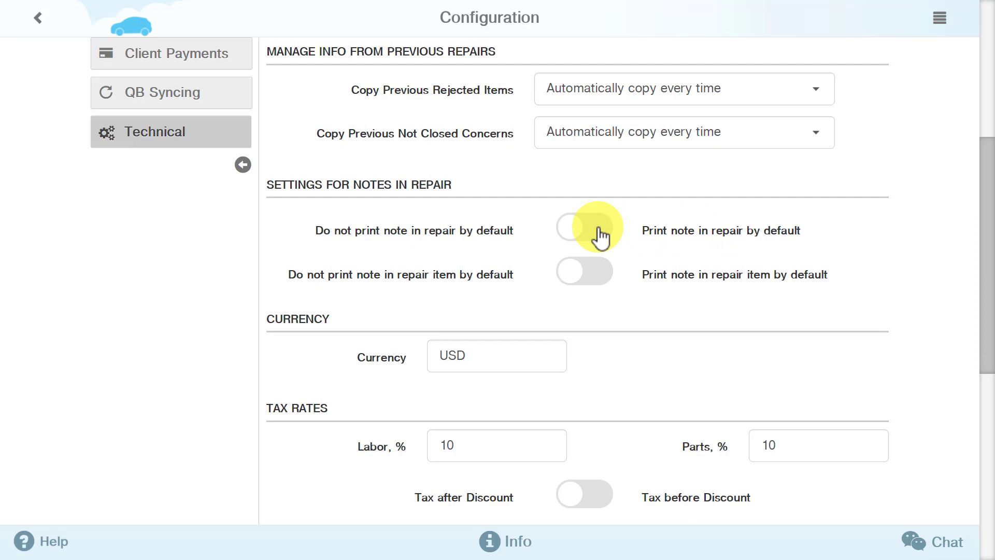
left_click(584, 227)
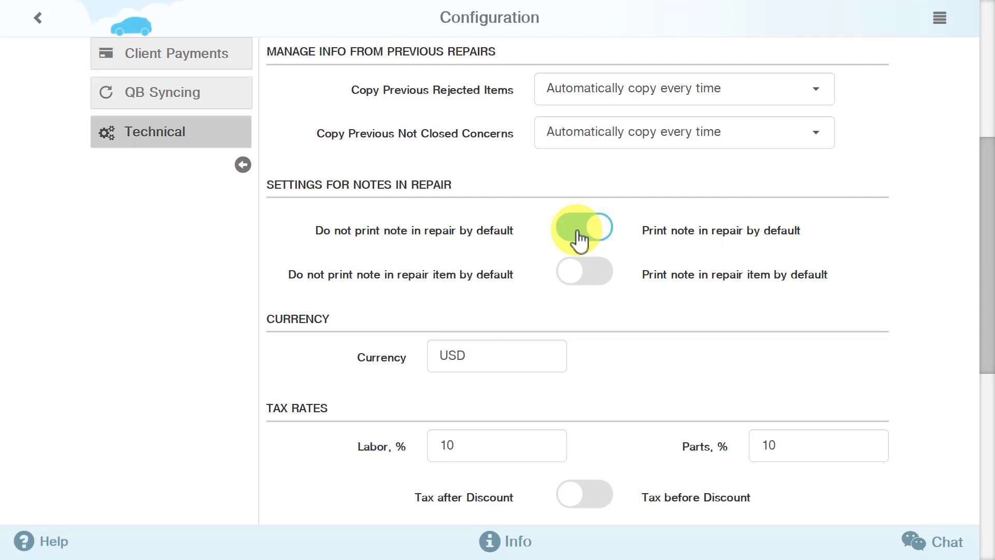
left_click(582, 227)
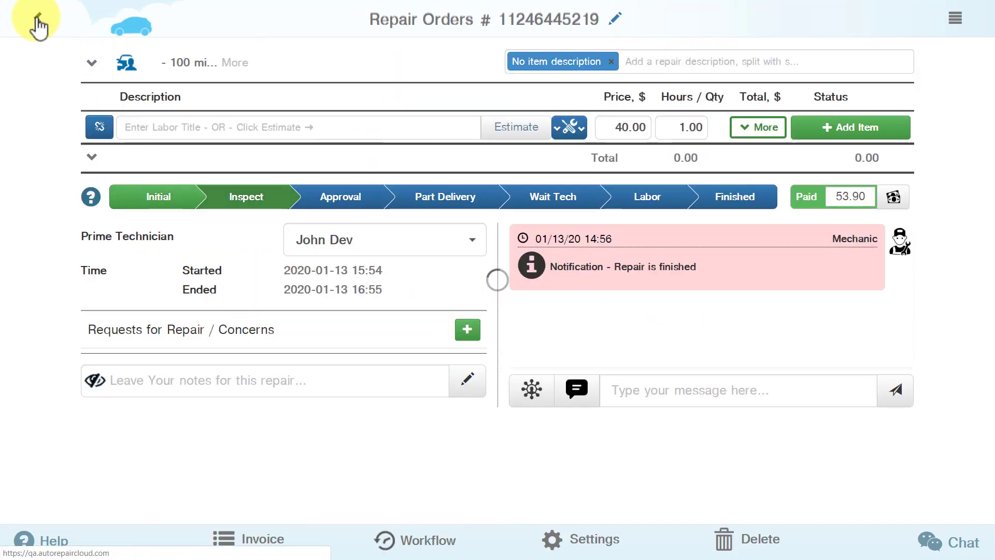
scroll("down", 3)
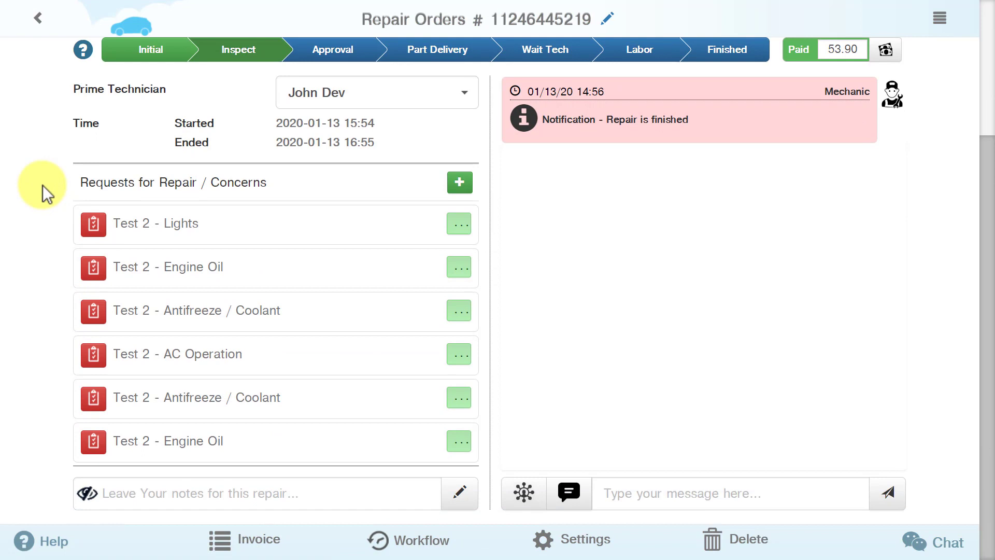
type("Engine oil")
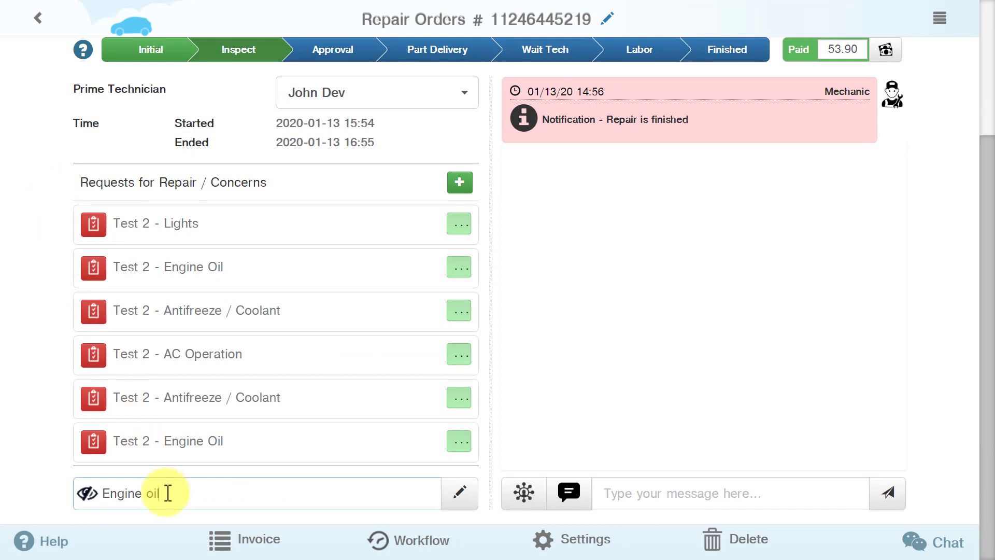
mouse_move(459, 493)
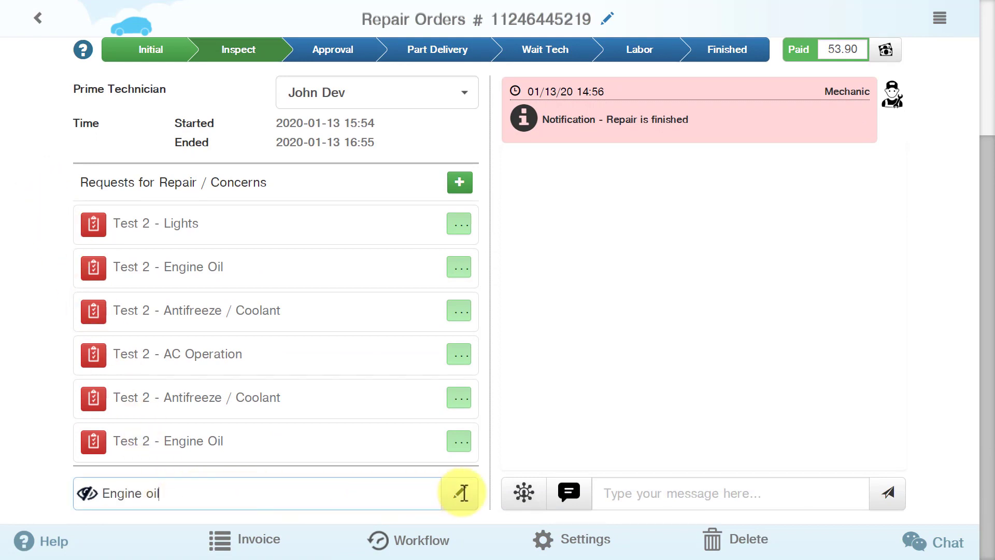
left_click(460, 493)
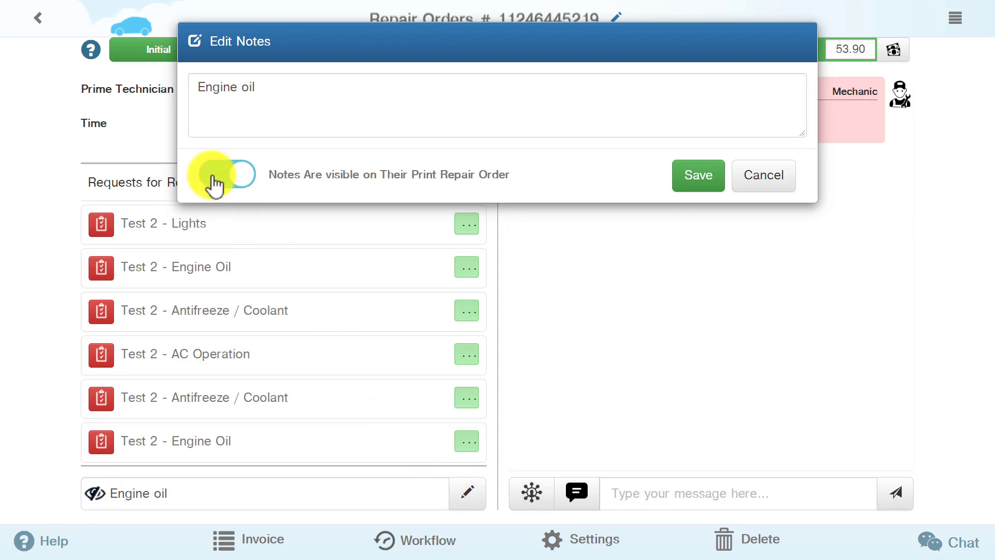
Save the Engine oil note as visible on print and view the invoice to check it.
left_click(697, 175)
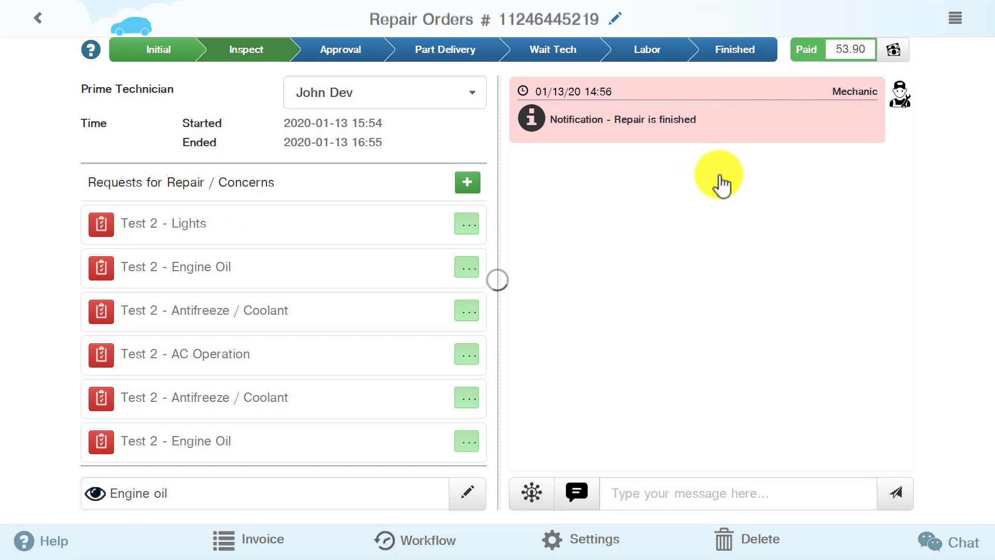
left_click(249, 541)
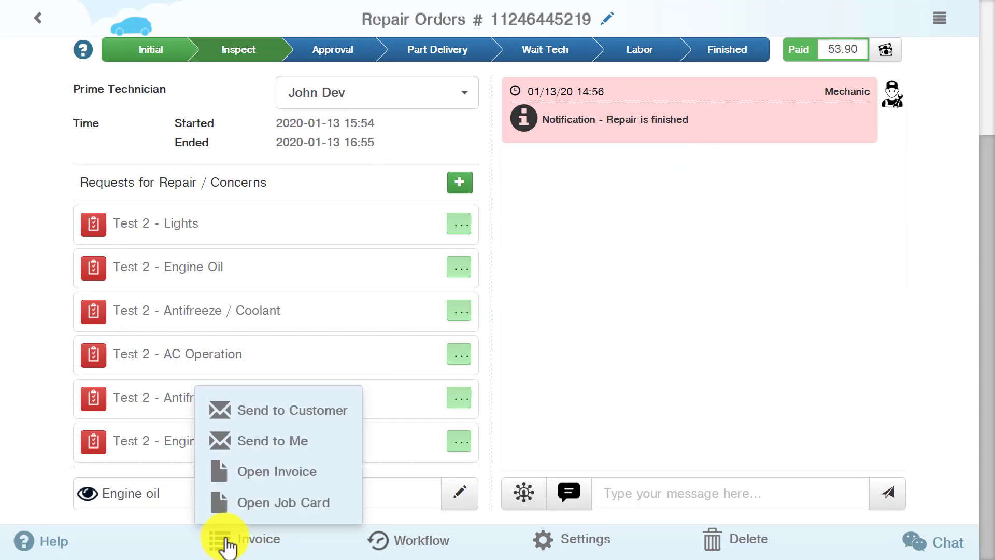
left_click(278, 470)
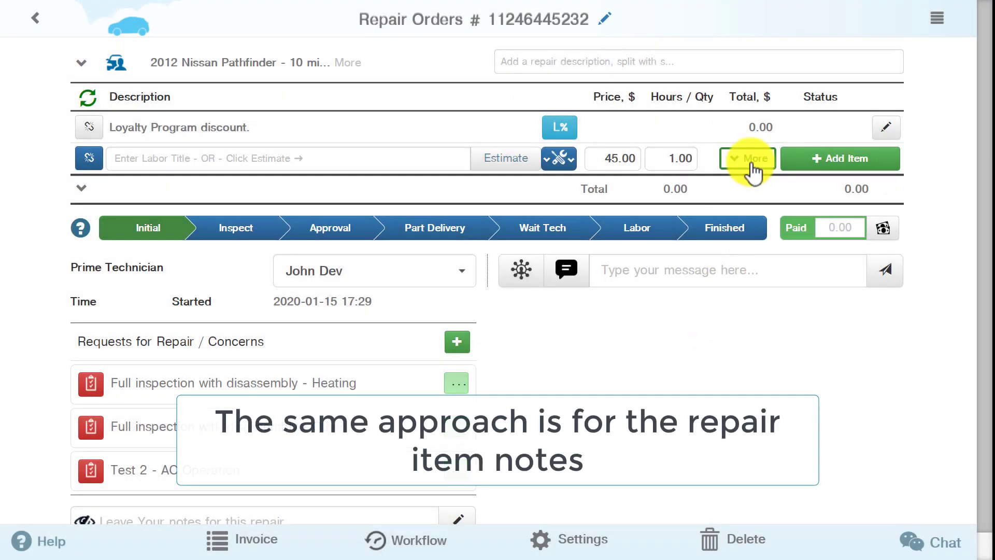
Show the Change oil repair item's extra options and edit its note settings.
left_click(748, 158)
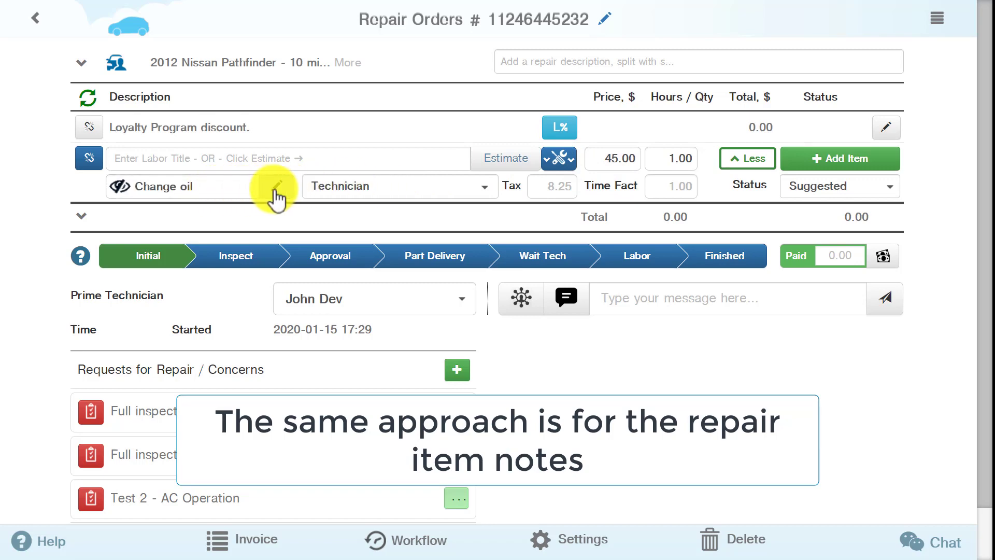
left_click(274, 193)
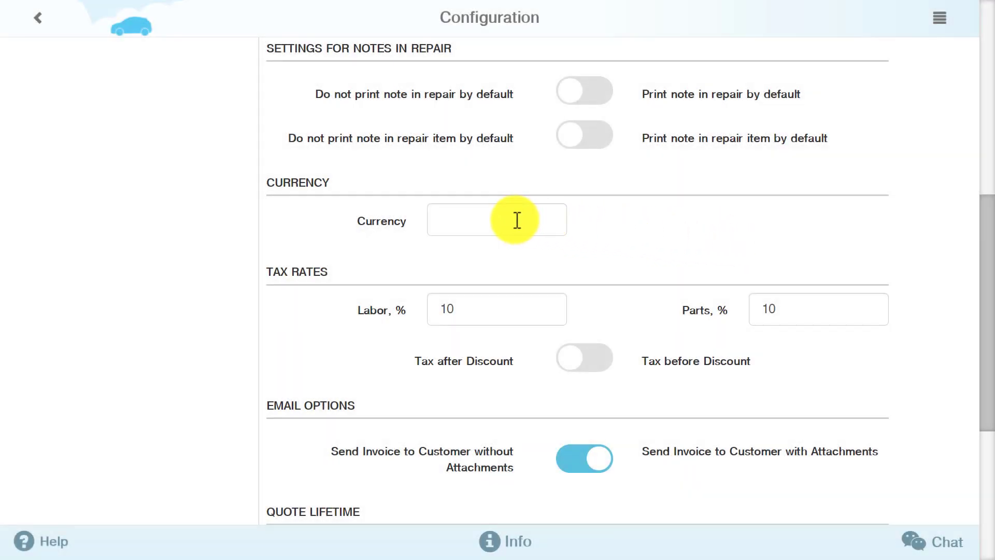
Choose USD as the Configuration currency.
type("U")
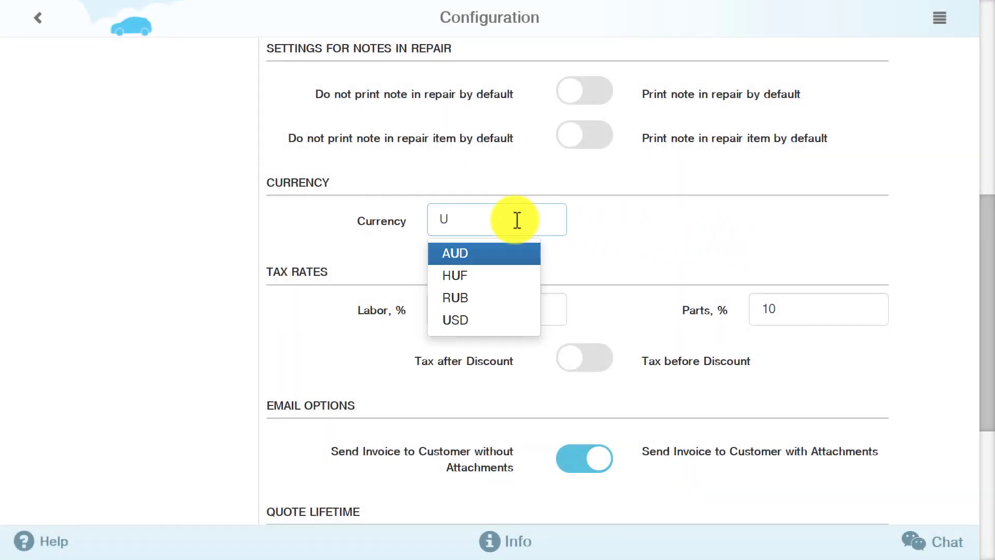
mouse_move(455, 320)
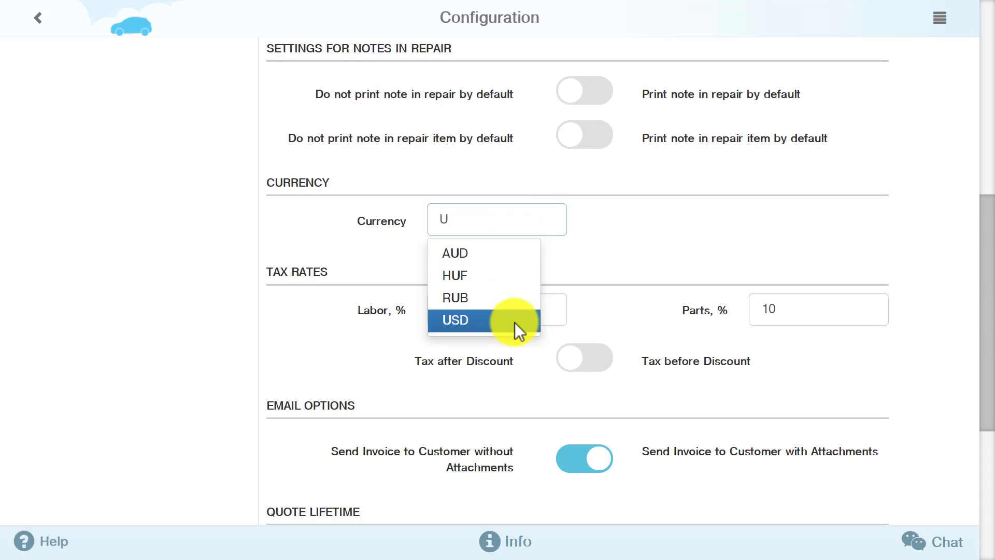
left_click(454, 320)
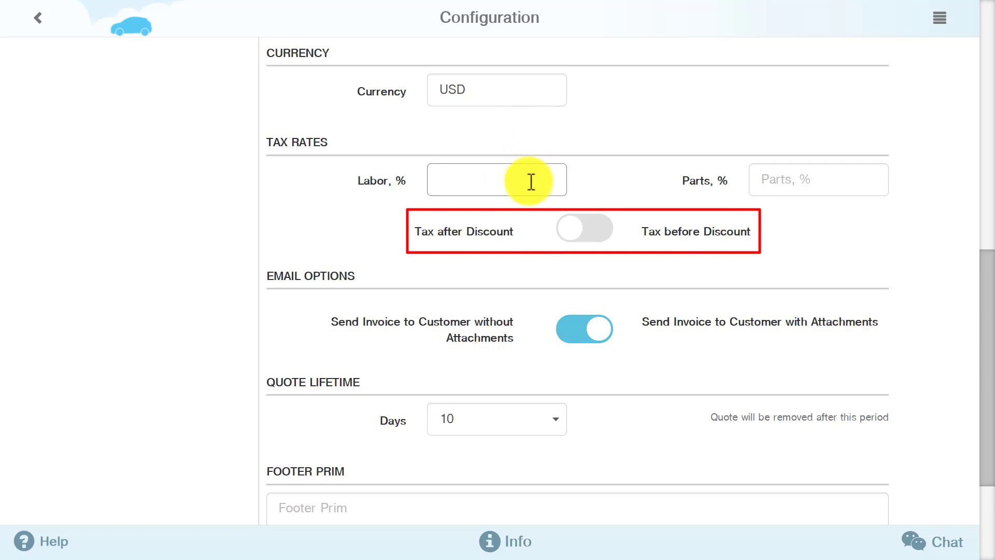
Enter 10% tax for labor and parts and leave the toggle on Tax before Discount.
type("10")
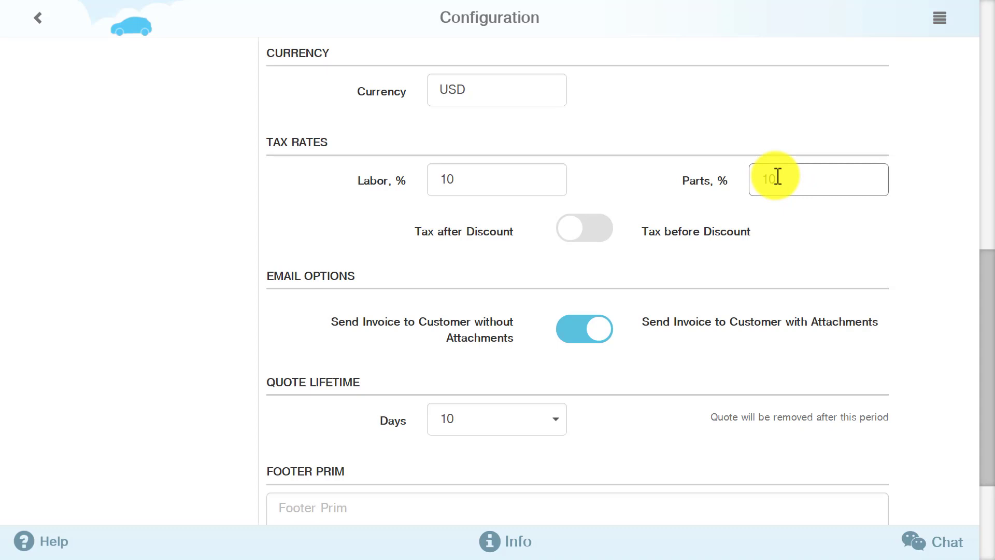
mouse_move(806, 216)
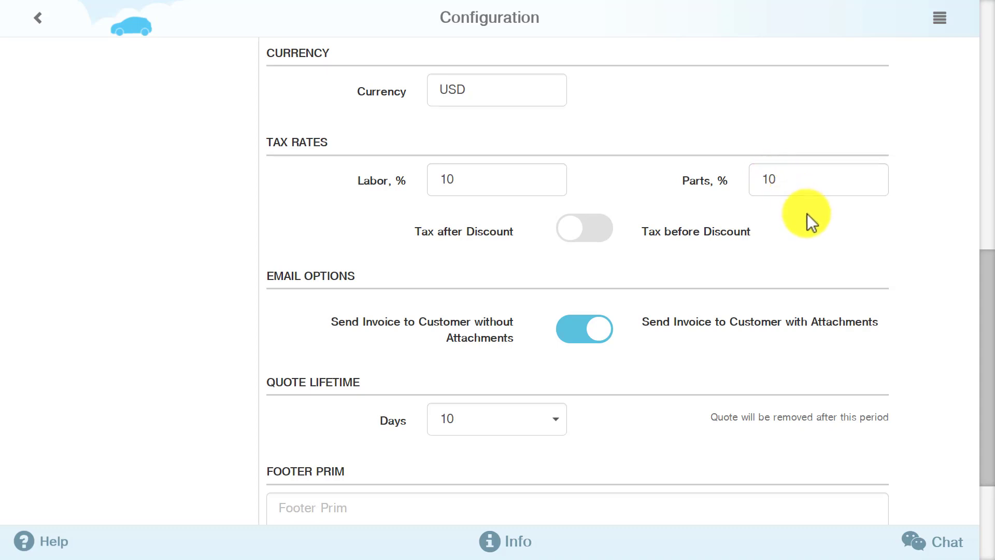
left_click(583, 227)
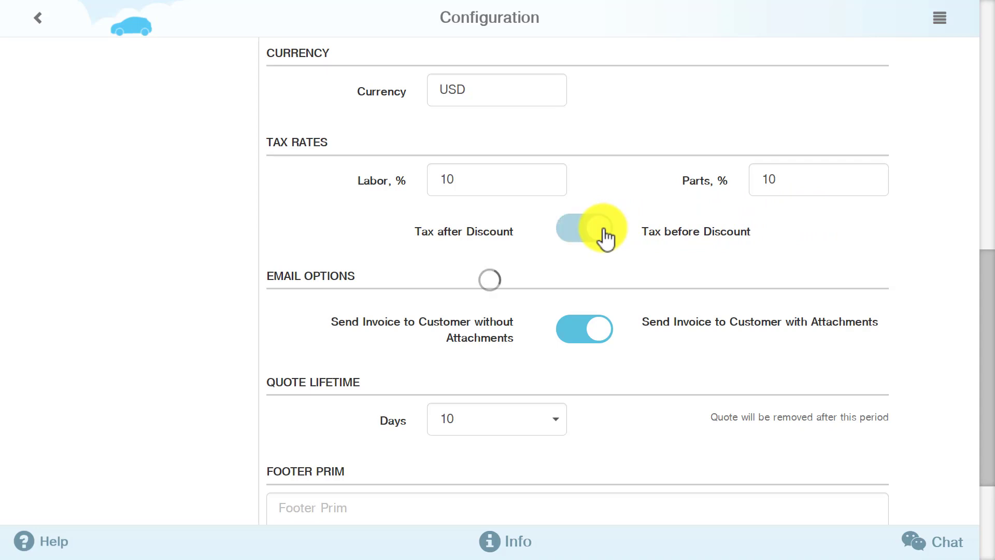
left_click(584, 230)
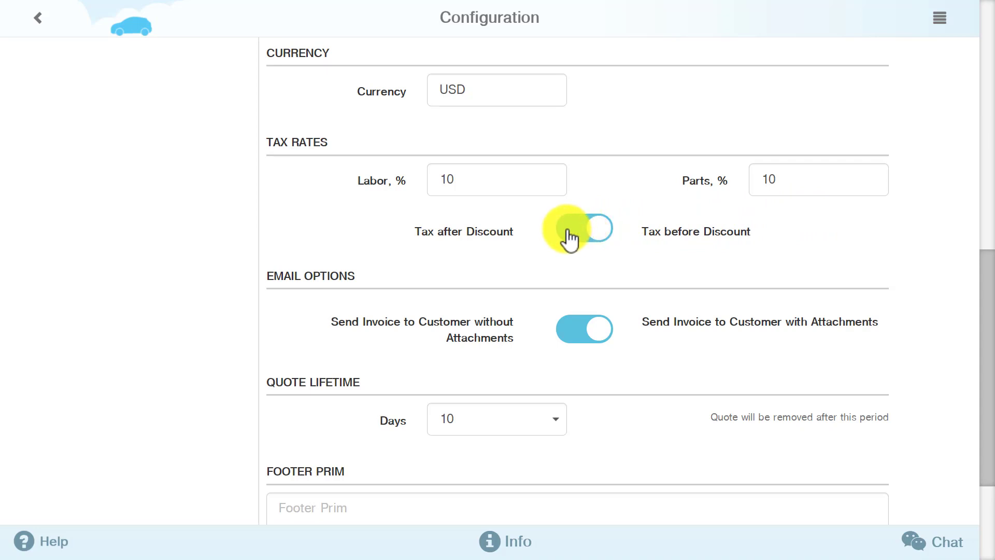
left_click(583, 228)
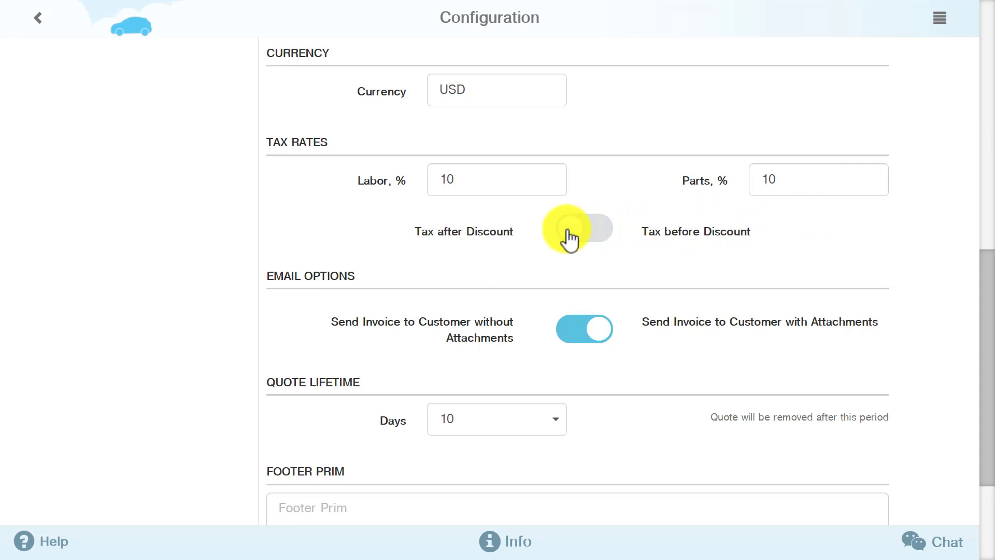
left_click(584, 231)
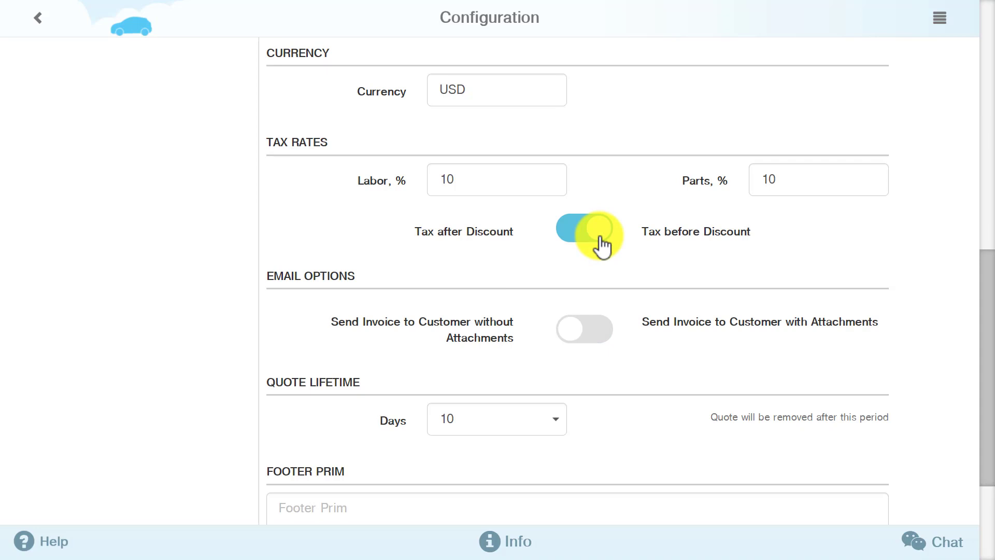
scroll("down", 3)
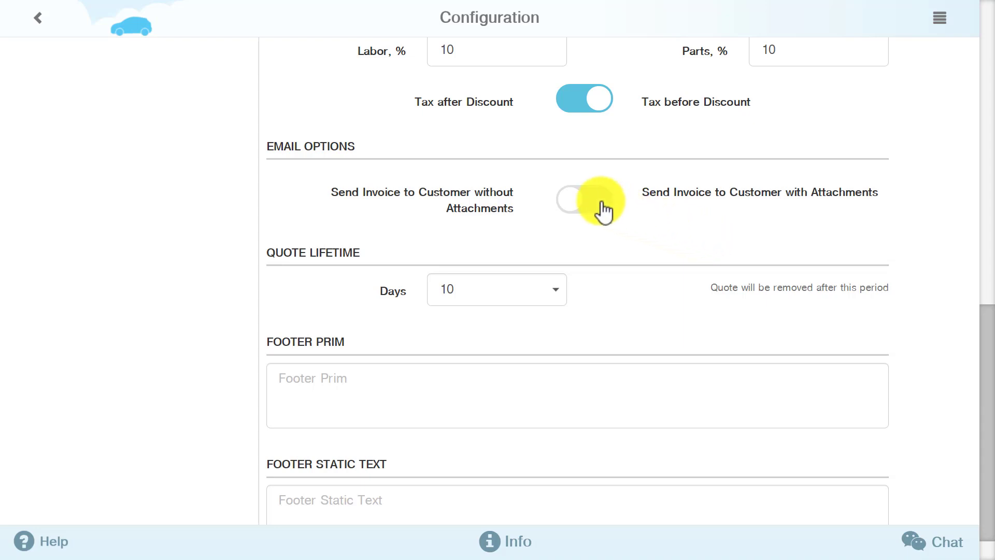
left_click(583, 201)
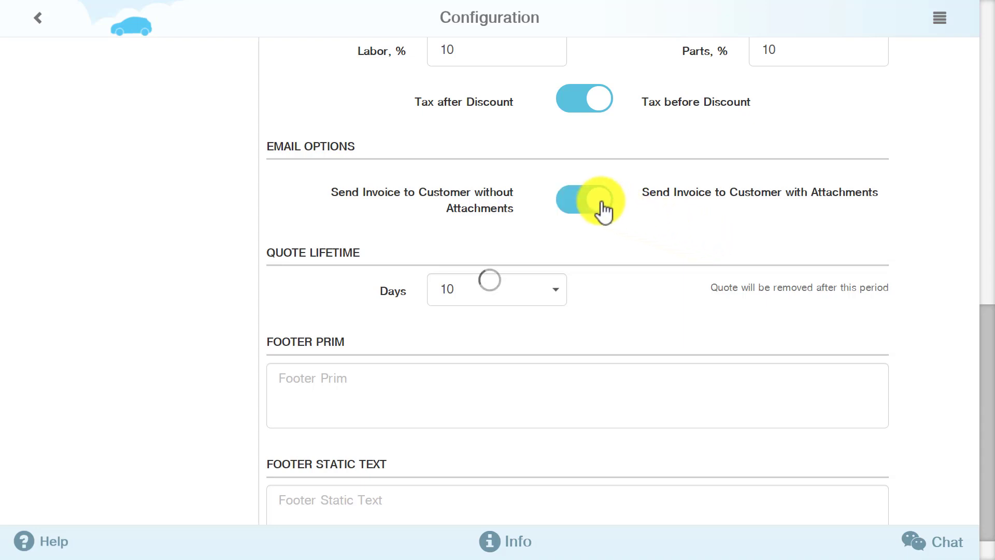
left_click(583, 203)
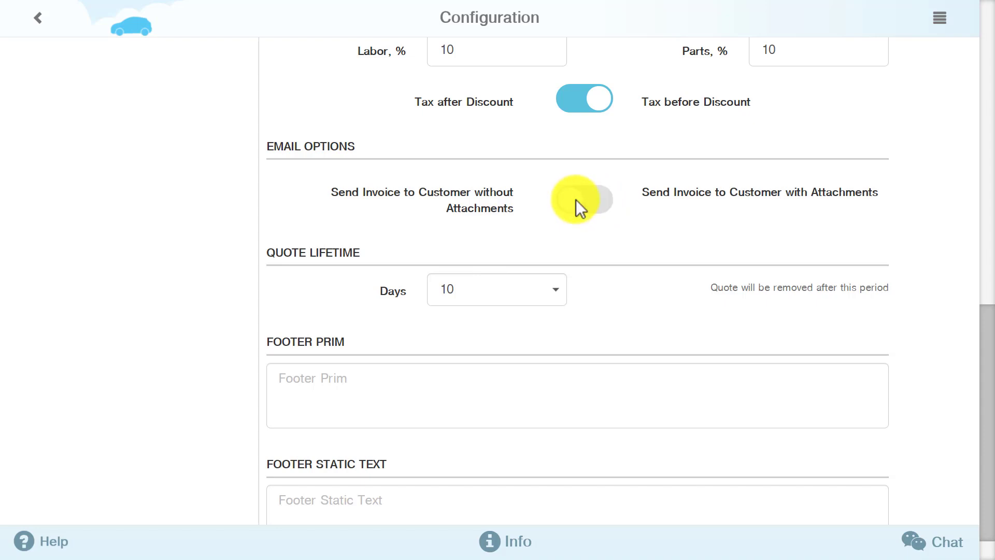
scroll("down", 3)
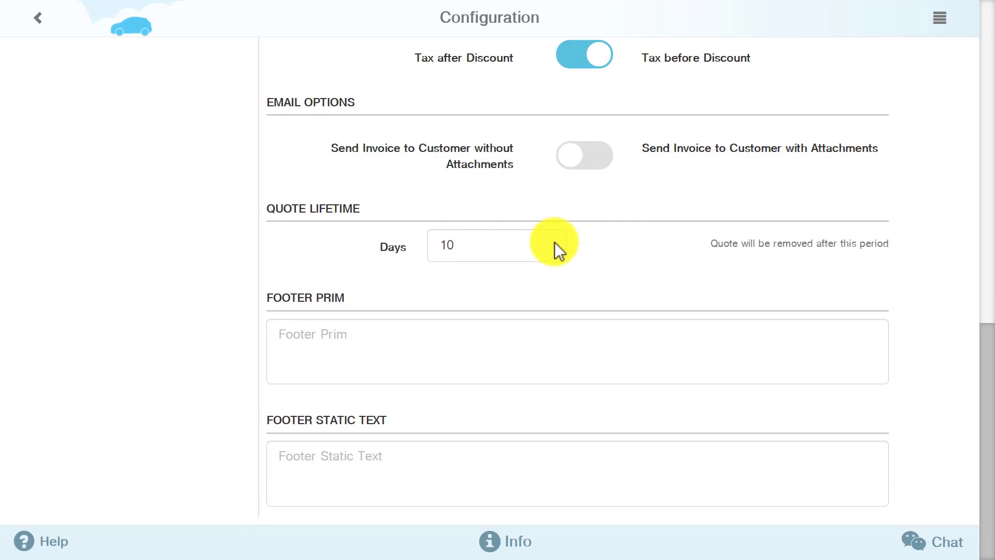
Change Quote Lifetime Days from 10 to 90.
left_click(497, 245)
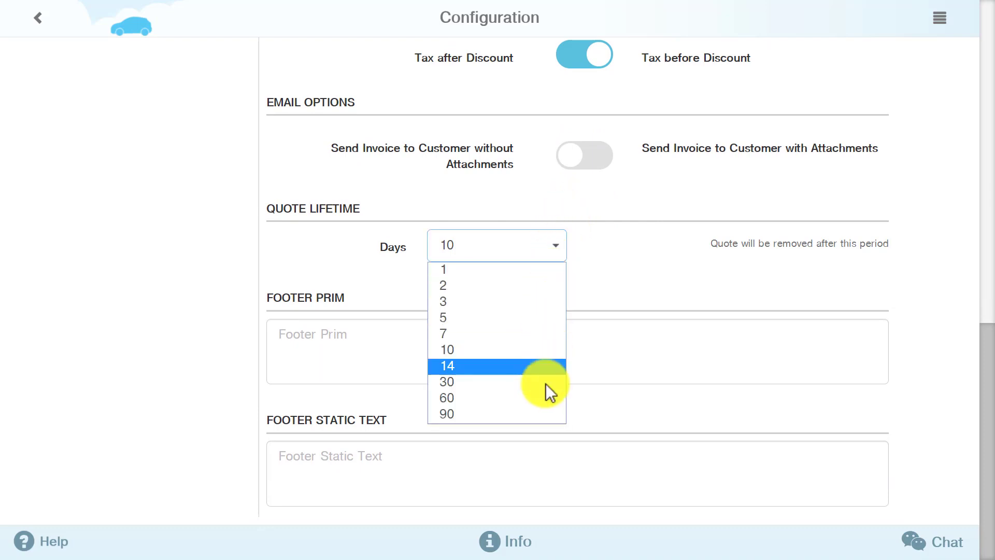
mouse_move(547, 419)
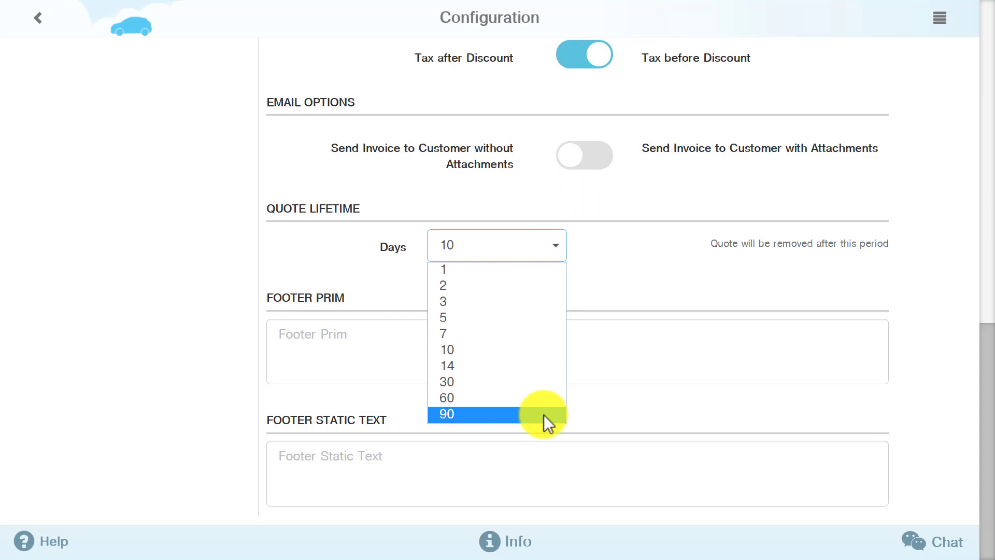
left_click(446, 414)
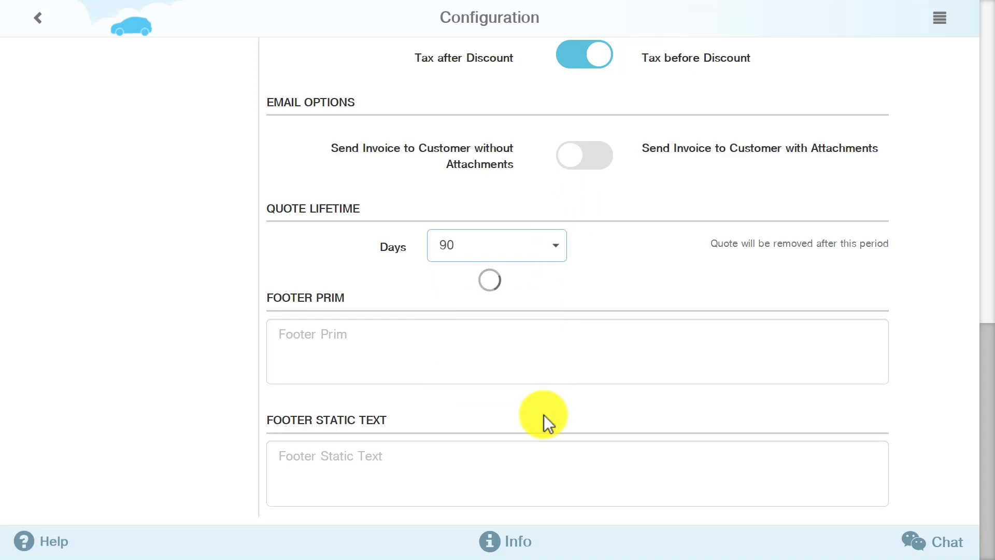
mouse_move(615, 263)
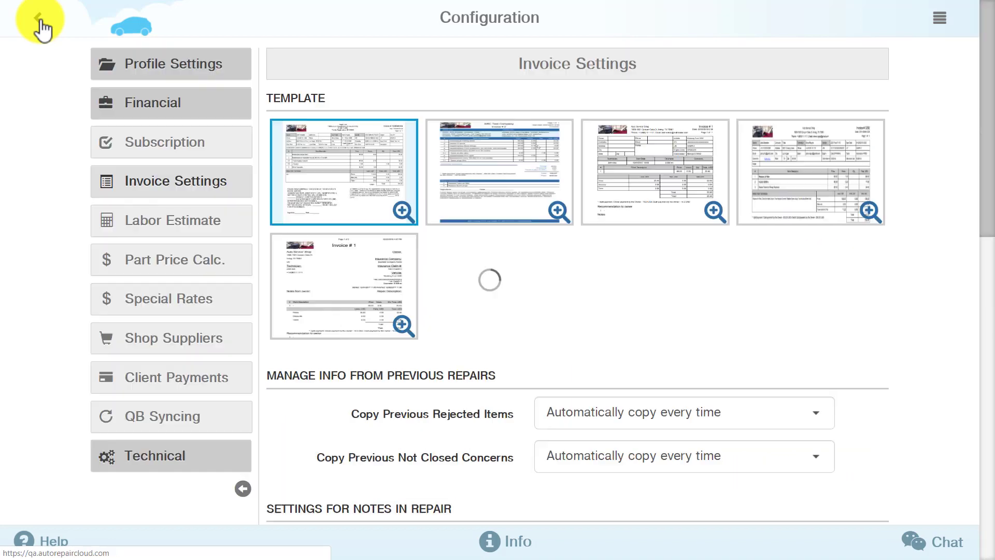
mouse_move(834, 17)
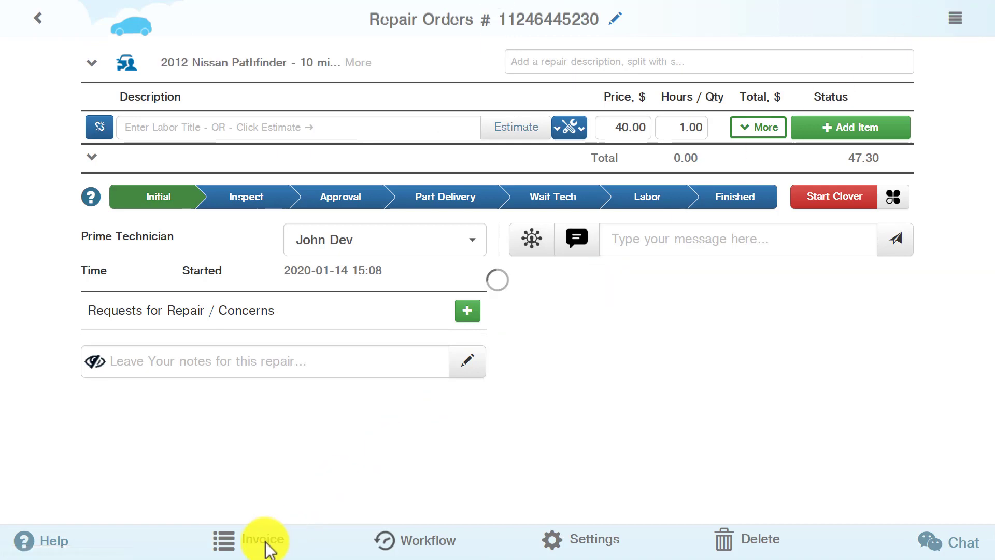
left_click(265, 539)
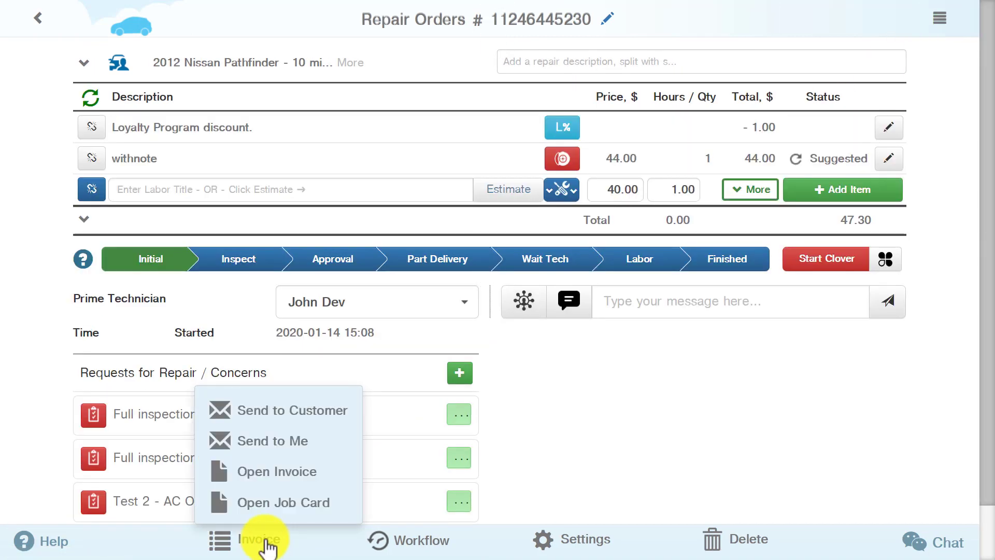
left_click(277, 471)
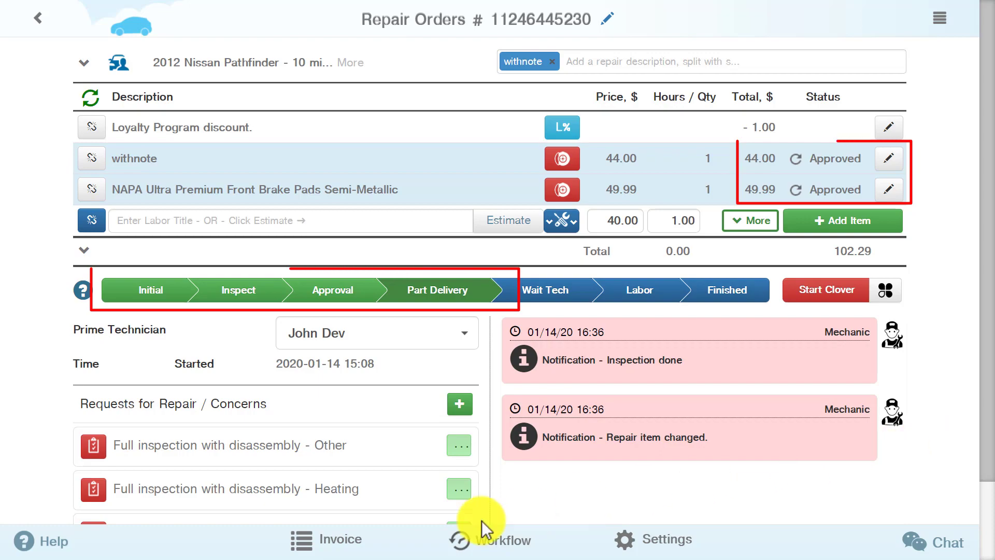
View the Pathfinder invoice PDF with its 10% parts tax, then close it.
left_click(327, 539)
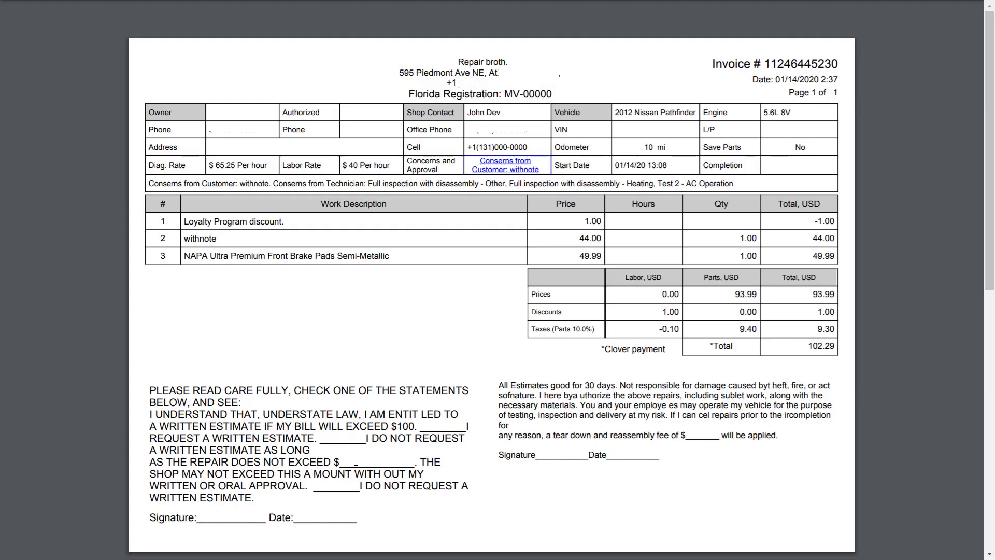
left_click(770, 69)
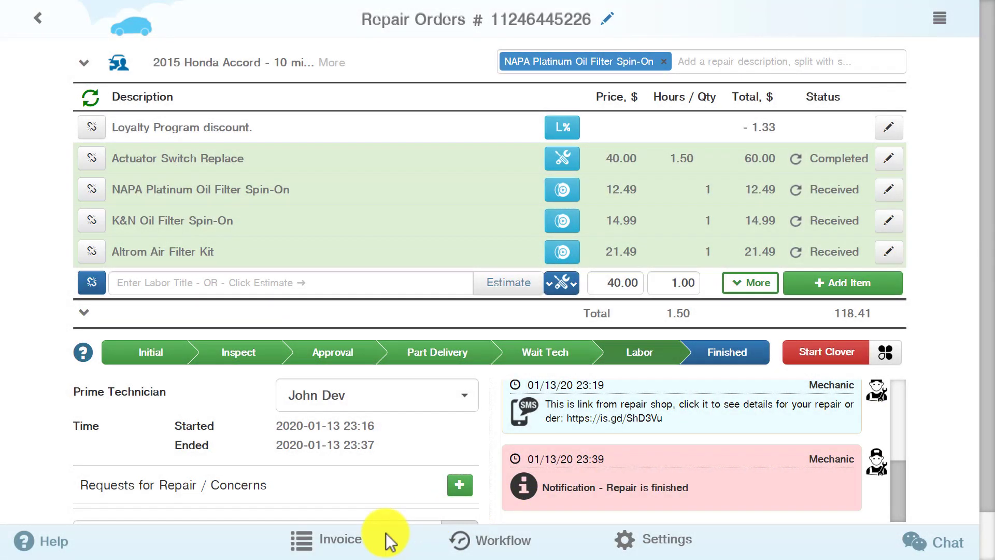
mouse_move(356, 547)
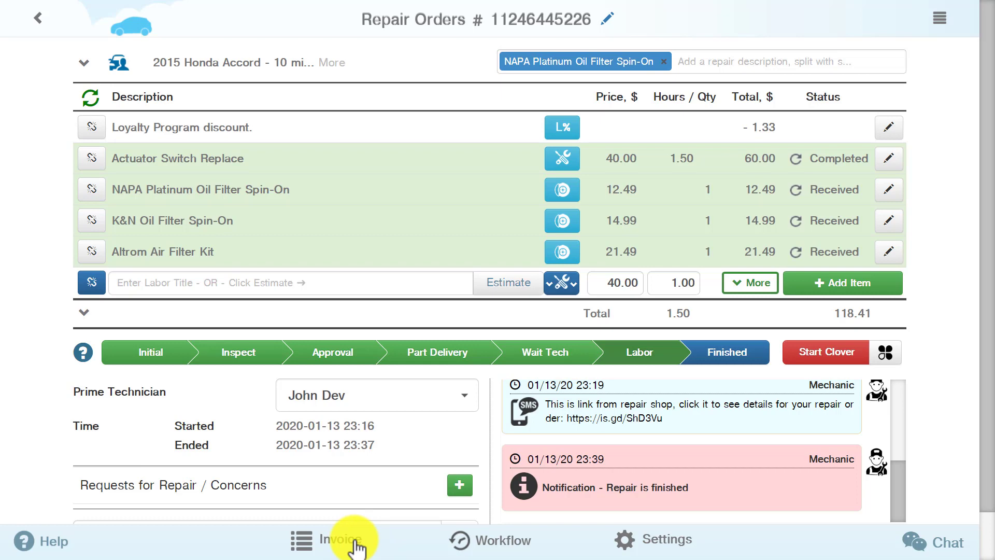
Show Send to Customer, Send to Me, Open Invoice and Open Job Card for the Accord order.
left_click(330, 540)
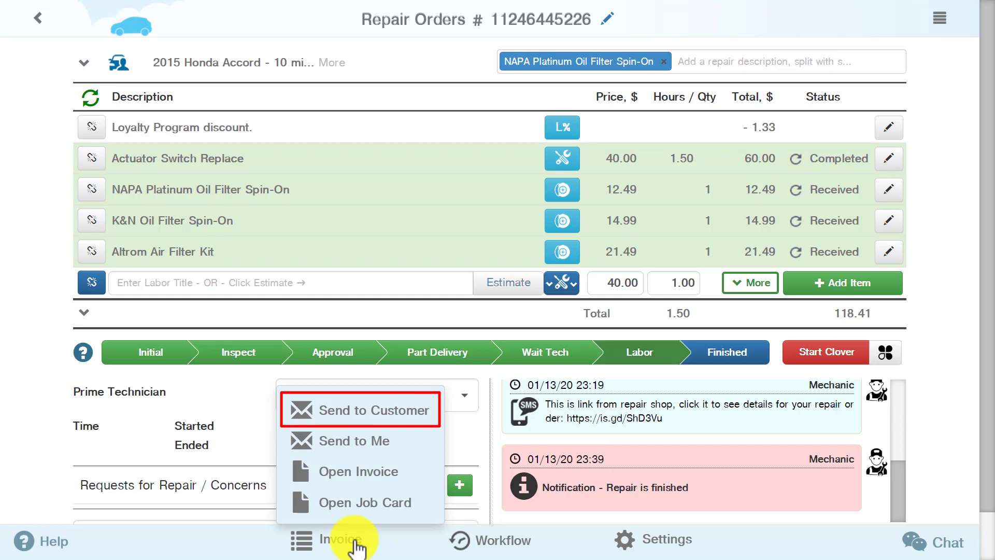
mouse_move(361, 441)
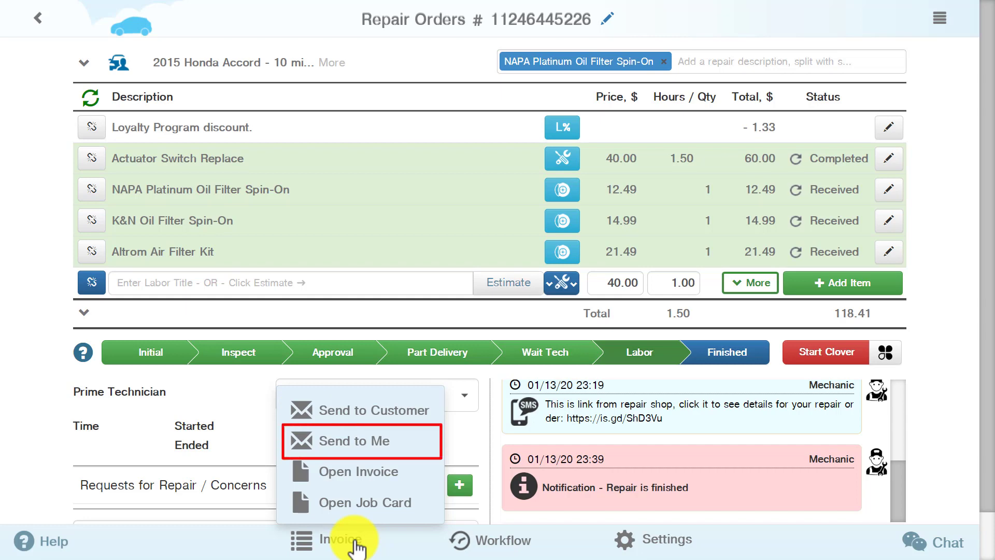
mouse_move(361, 441)
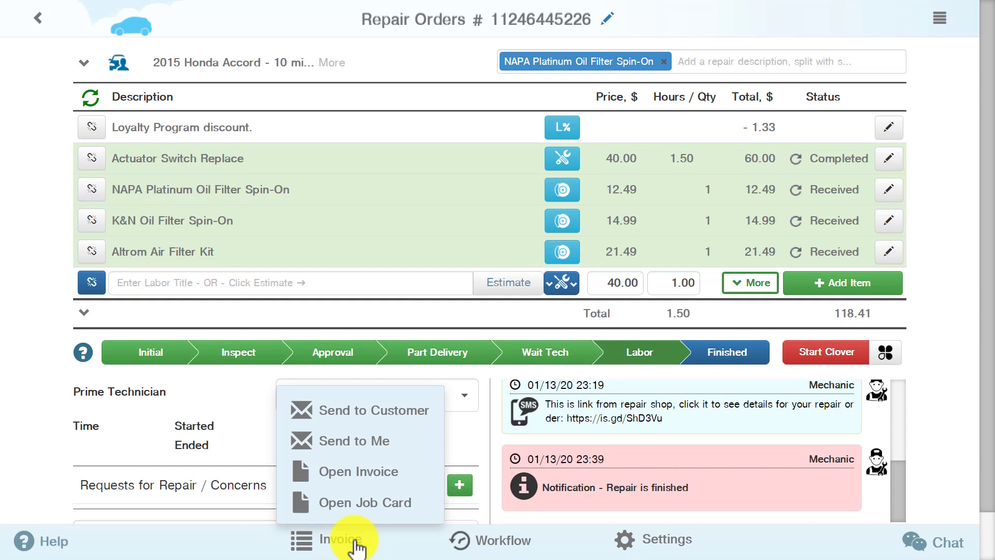
mouse_move(359, 471)
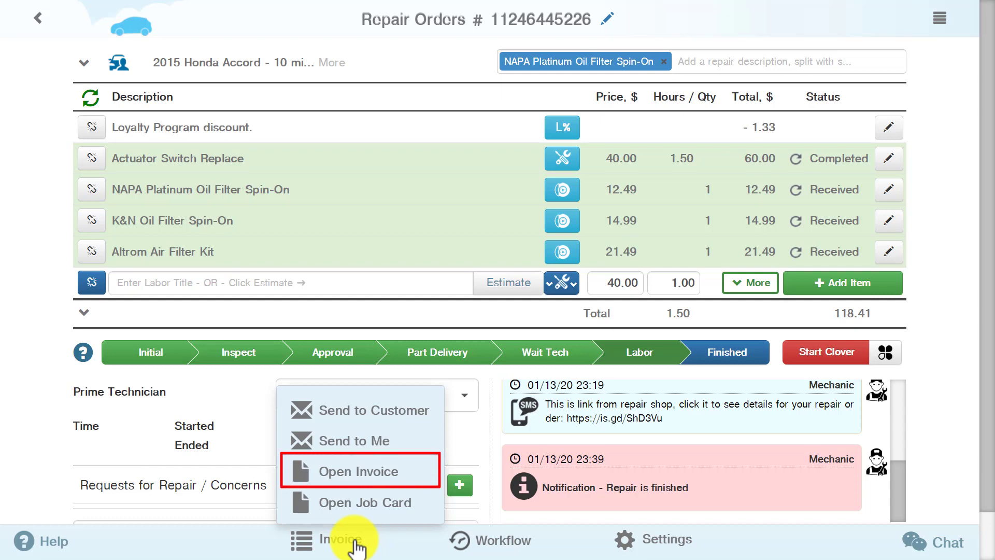
mouse_move(360, 502)
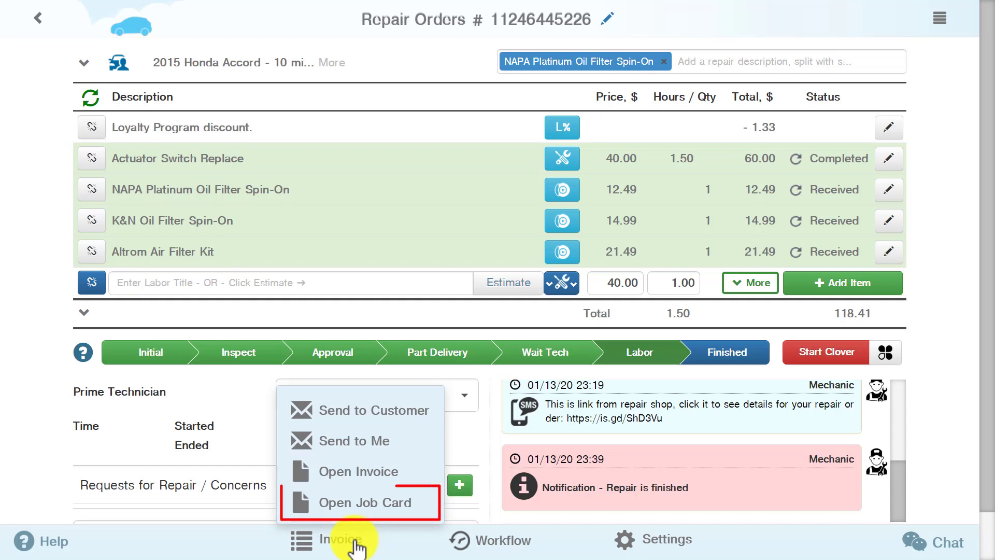